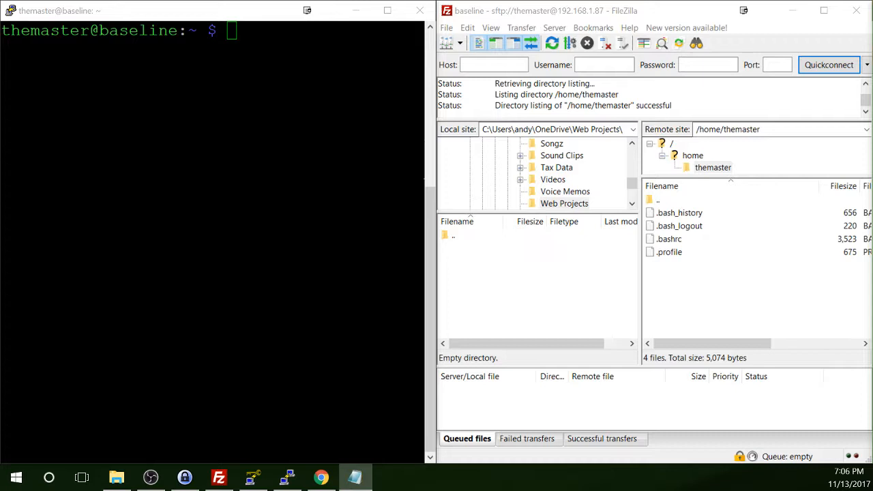
pyautogui.moveTo(636, 352)
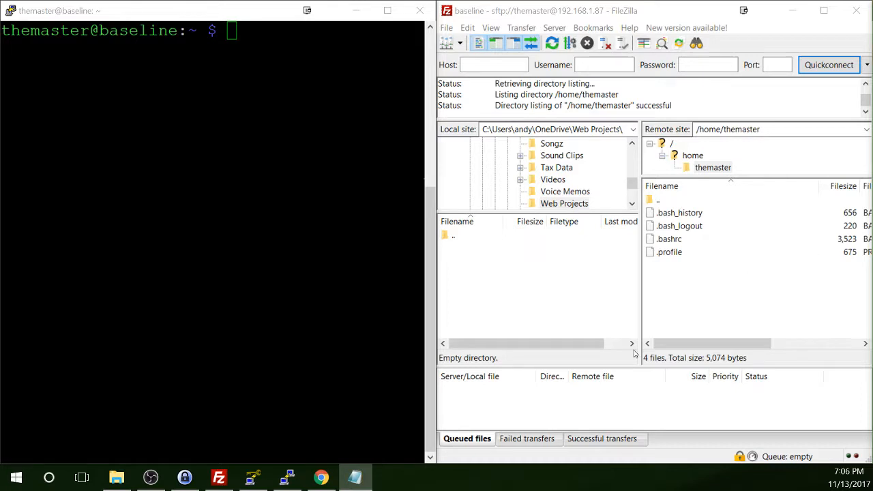
# Step: Launch PuTTYgen and move its window to the centre of the screen
pyautogui.click(252, 477)
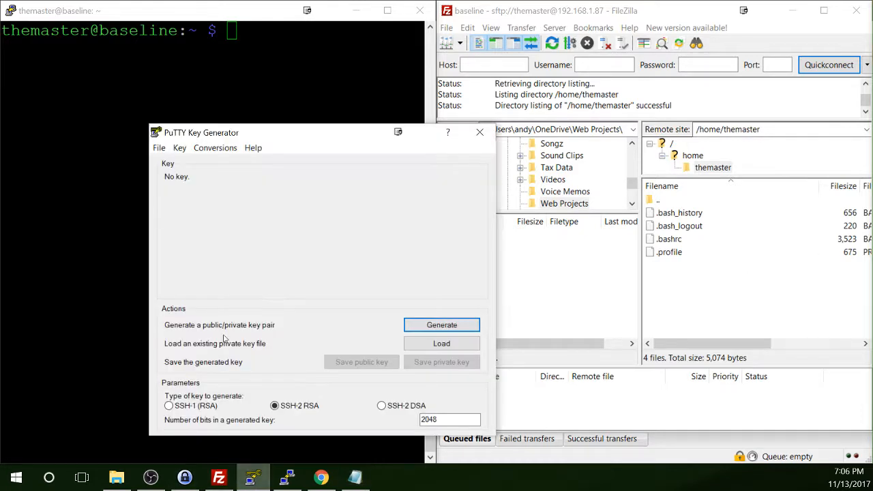
pyautogui.moveTo(202, 132); pyautogui.dragTo(326, 93)
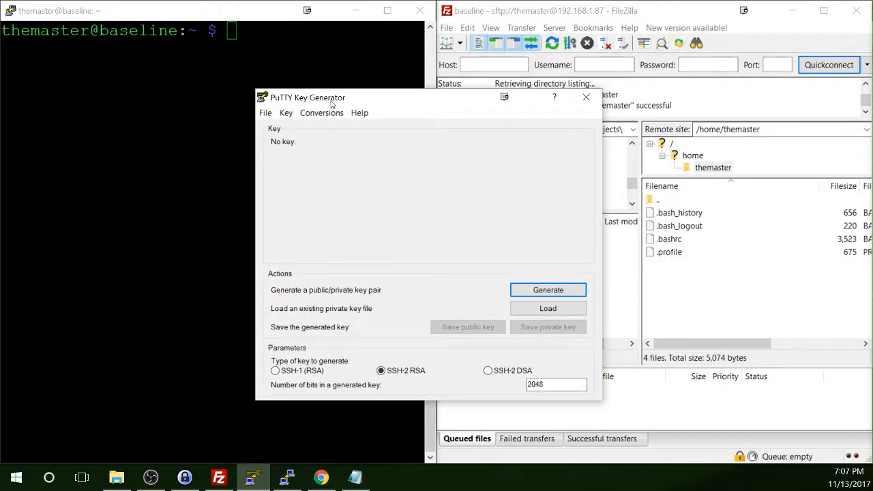
pyautogui.moveTo(363, 207)
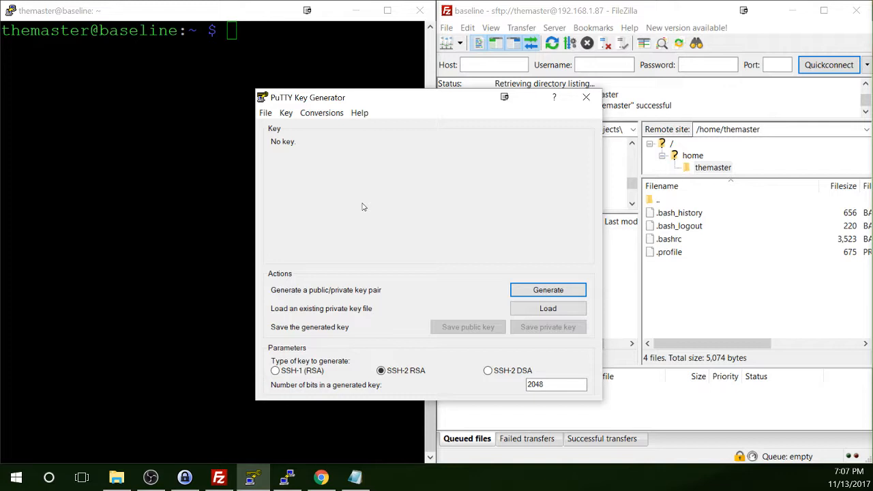
pyautogui.moveTo(396, 292)
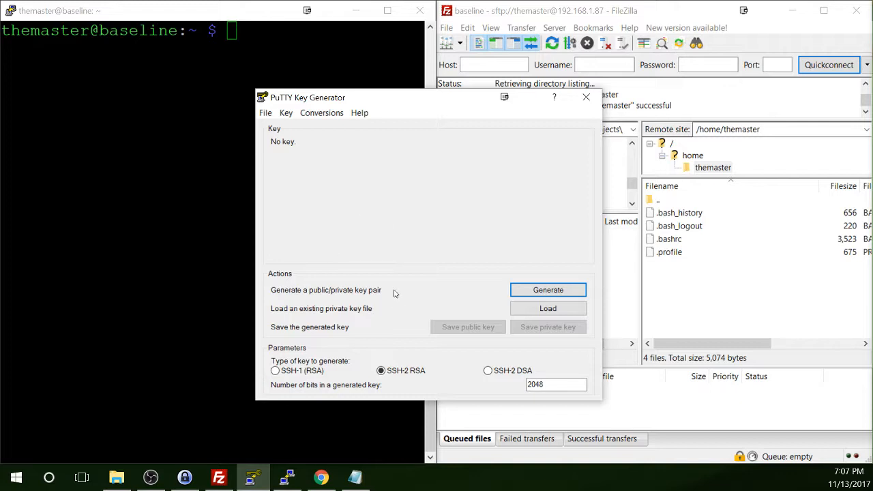
pyautogui.moveTo(402, 278)
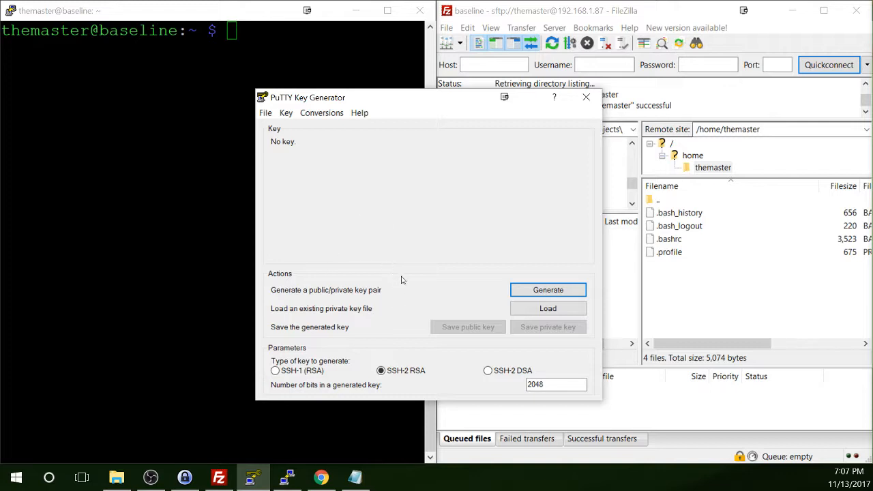
# Step: Generate a new 2048-bit SSH-2 RSA key pair in PuTTYgen
pyautogui.click(548, 289)
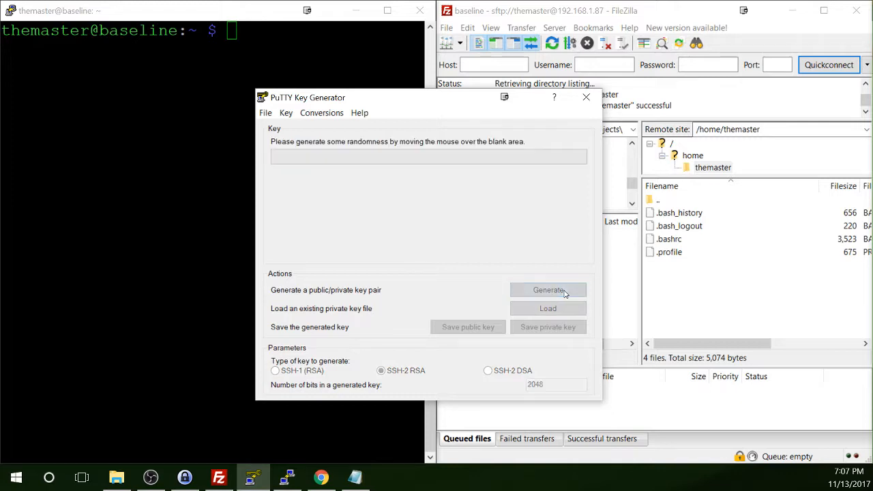
pyautogui.click(548, 289)
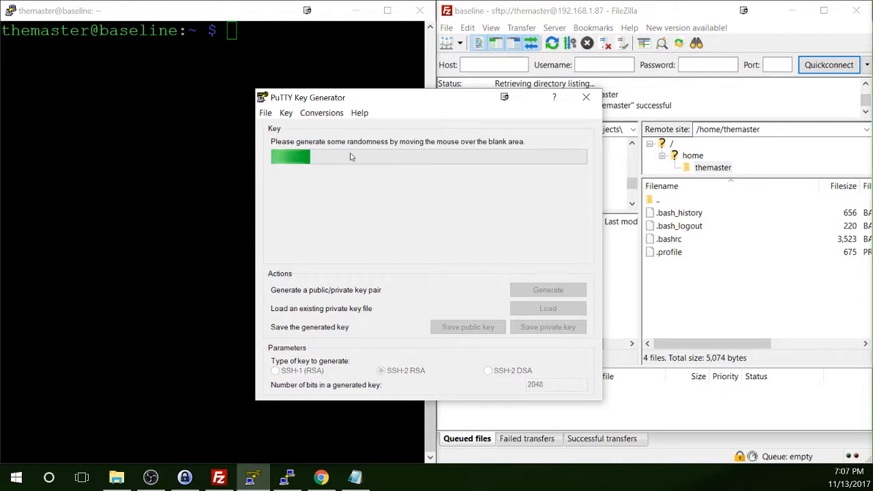
pyautogui.moveTo(314, 203)
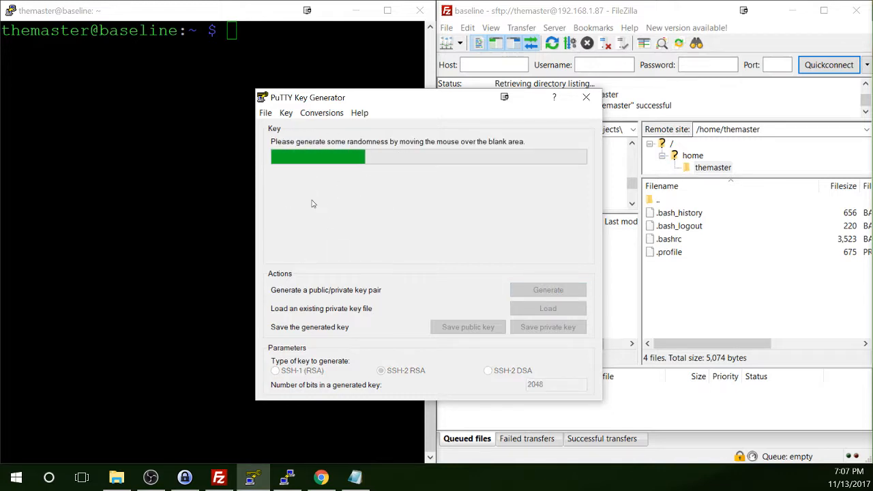
pyautogui.moveTo(520, 191)
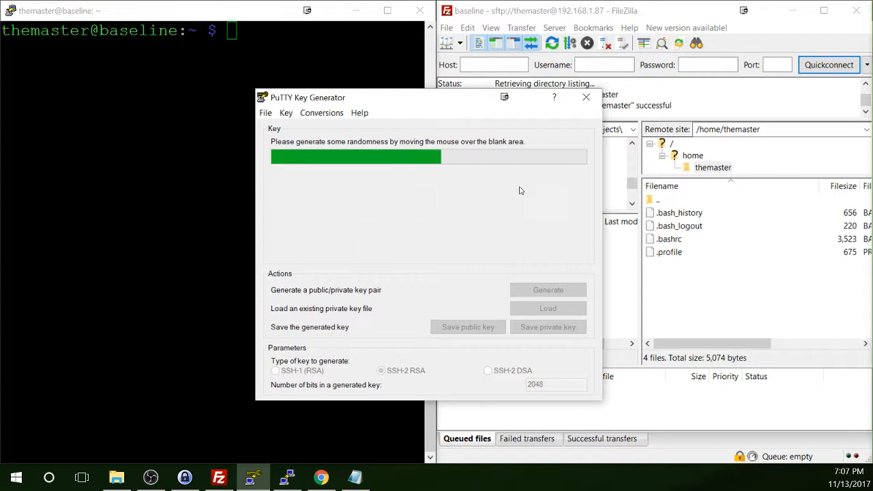
pyautogui.moveTo(407, 221)
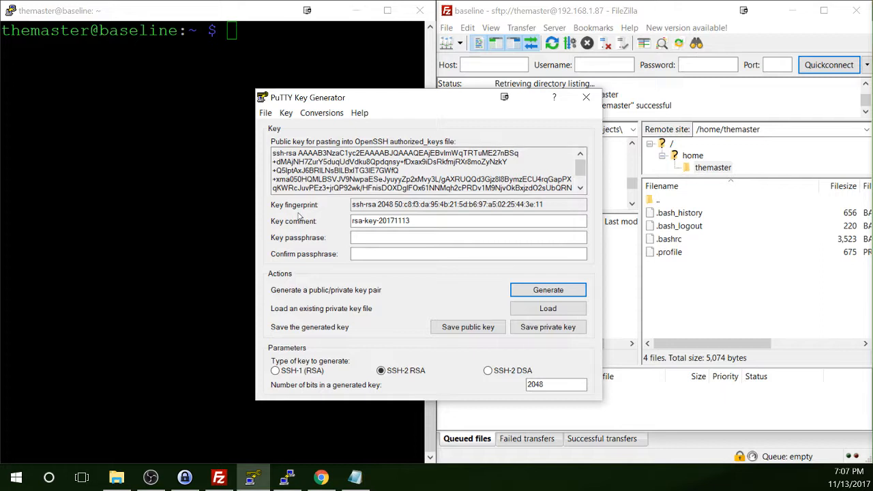
pyautogui.moveTo(319, 229)
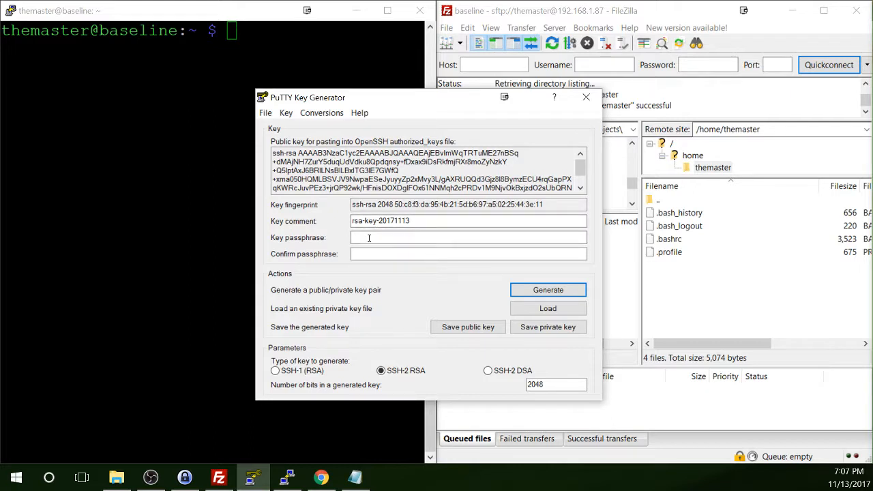
# Step: Enter the key passphrase and confirm it in the second passphrase field
pyautogui.click(468, 254)
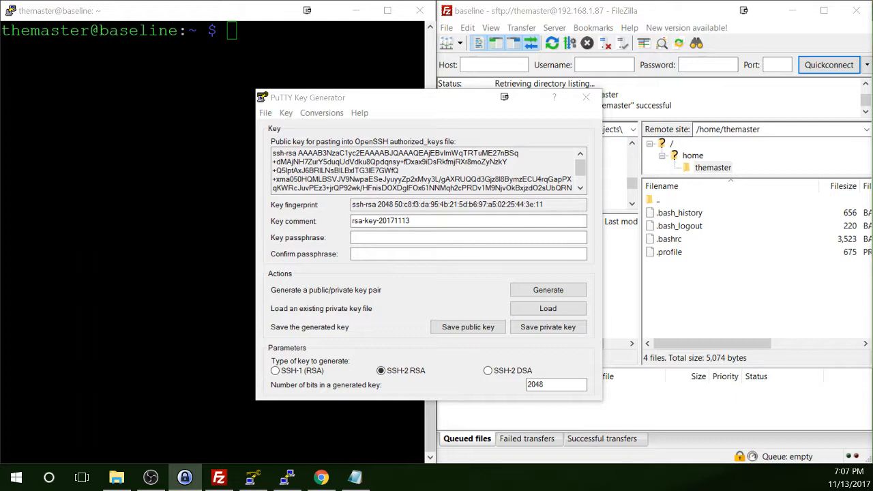
pyautogui.click(468, 238)
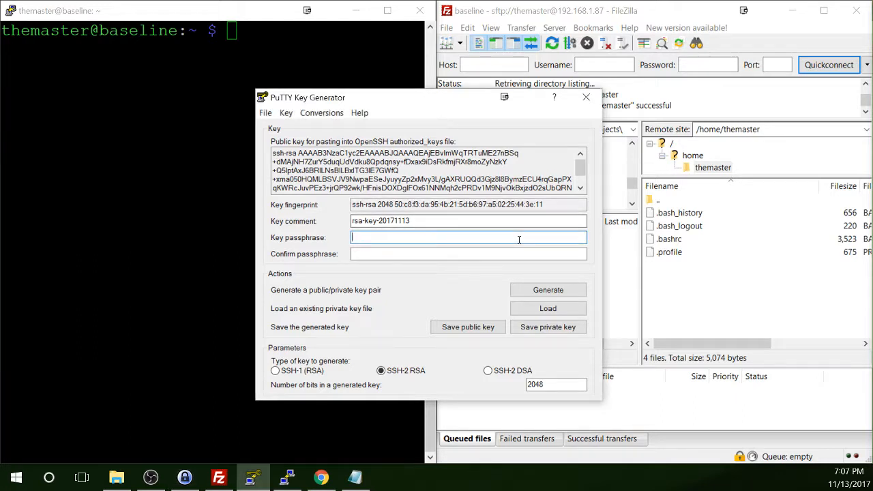
pyautogui.write('••••••')
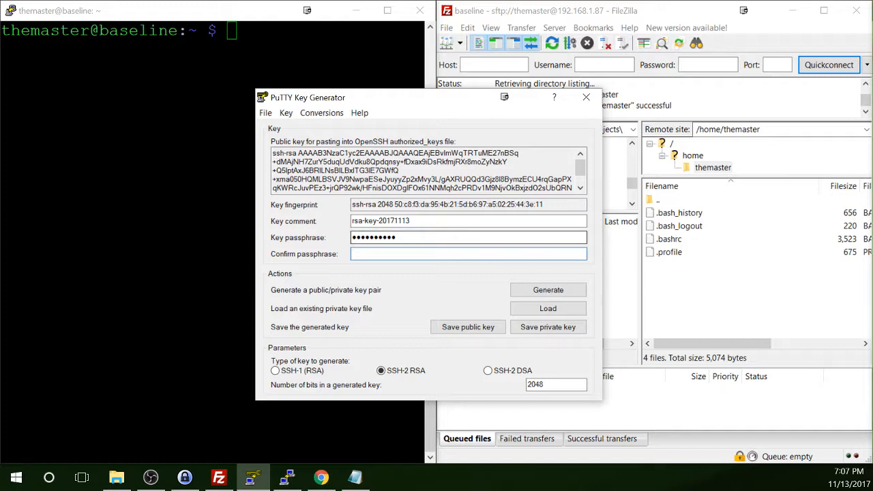
pyautogui.write('•••••')
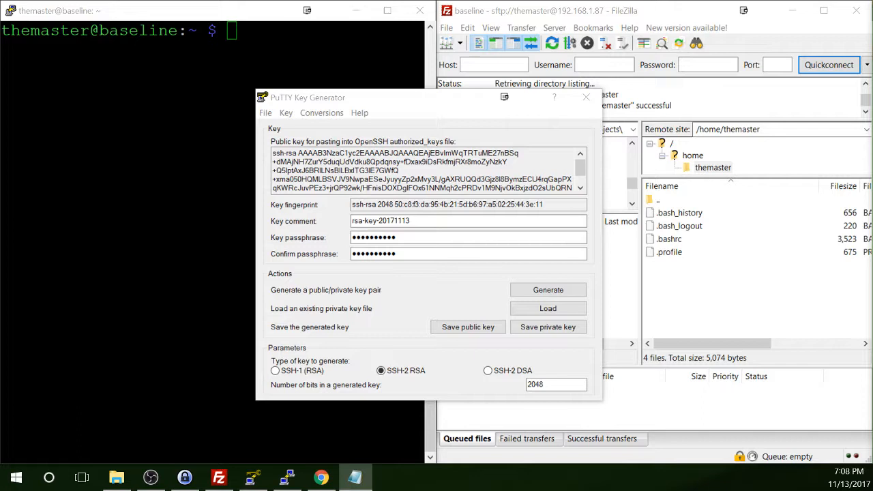
pyautogui.moveTo(475, 316)
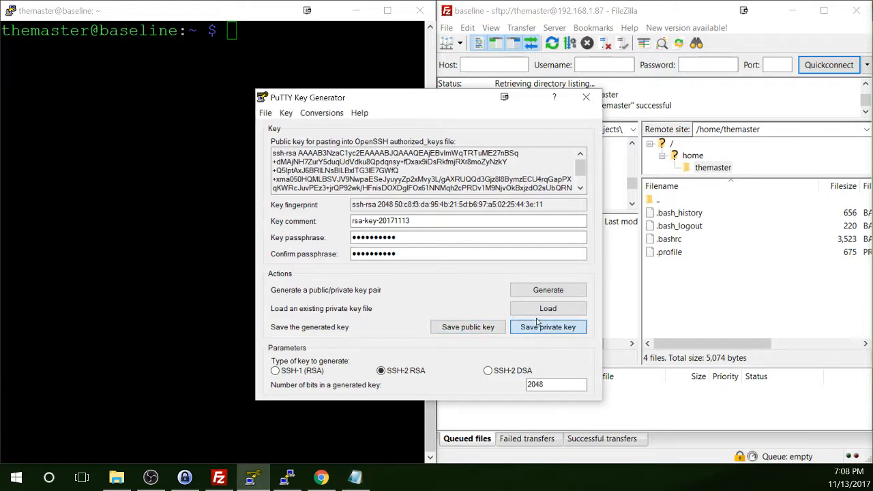
# Step: Save the private key to the Desktop as 'themaster on baseline private key.ppk'
pyautogui.click(548, 328)
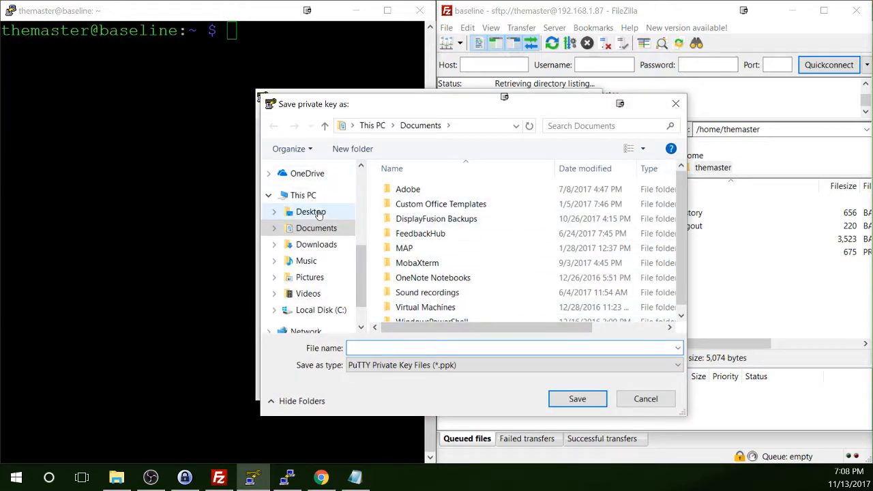
pyautogui.click(309, 211)
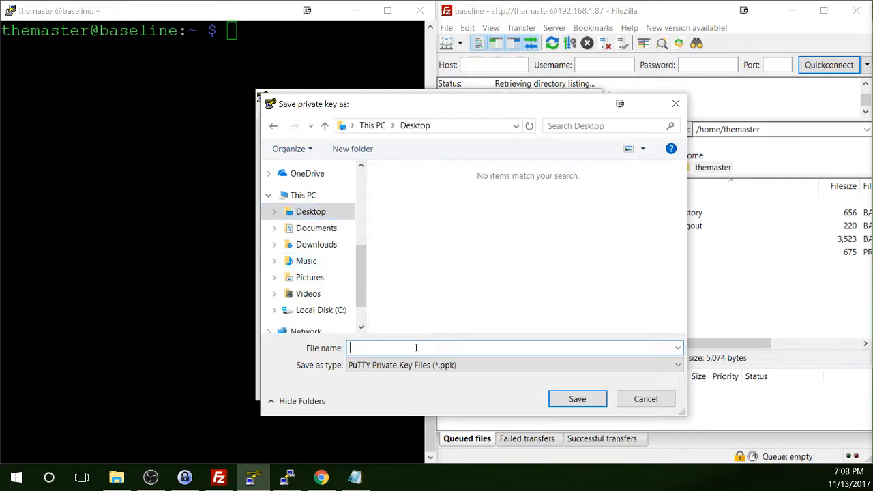
pyautogui.write('bas')
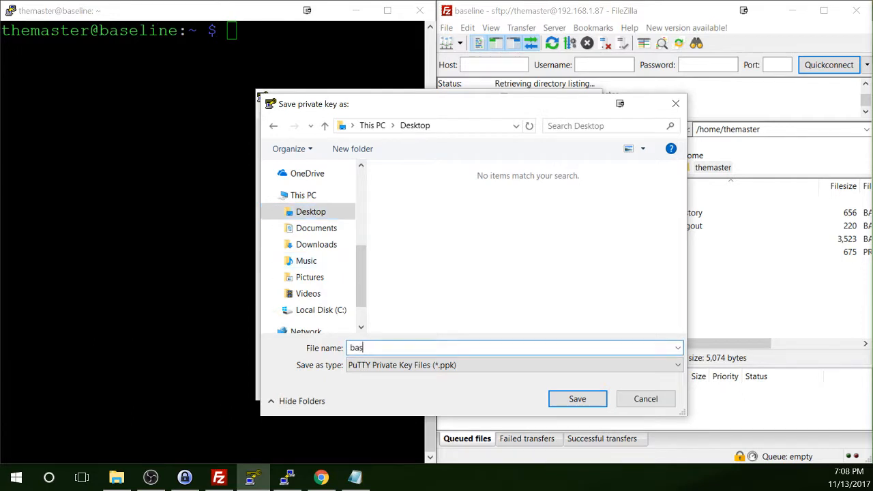
pyautogui.write('elin')
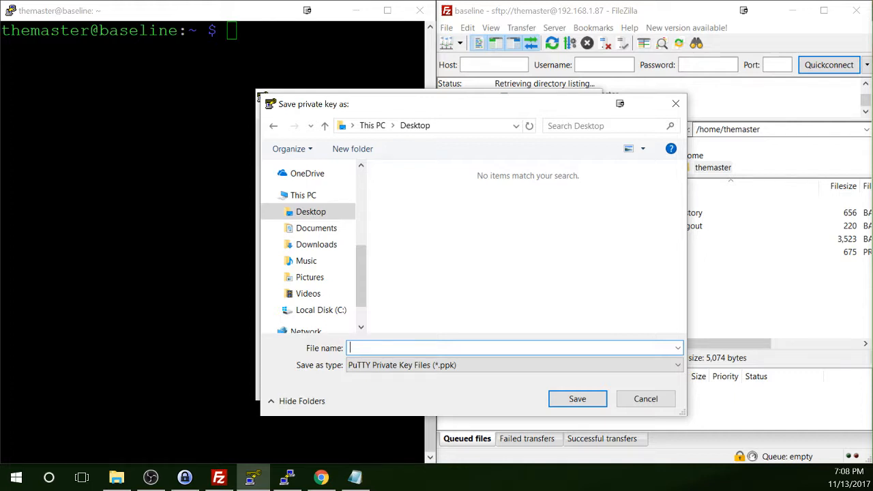
pyautogui.write('themaster on b')
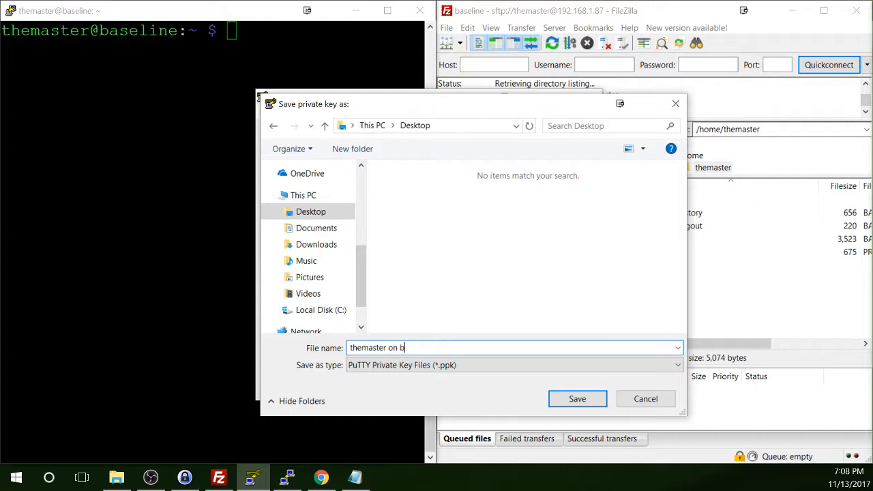
pyautogui.write('aseline')
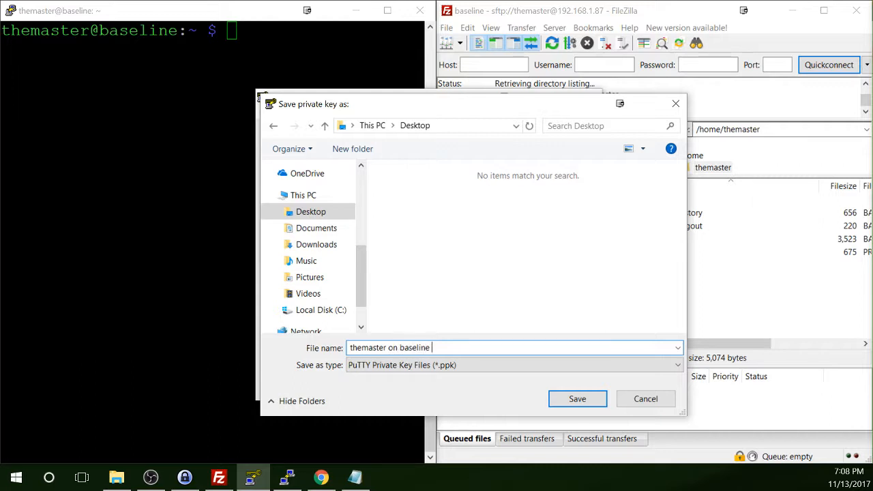
pyautogui.write('private')
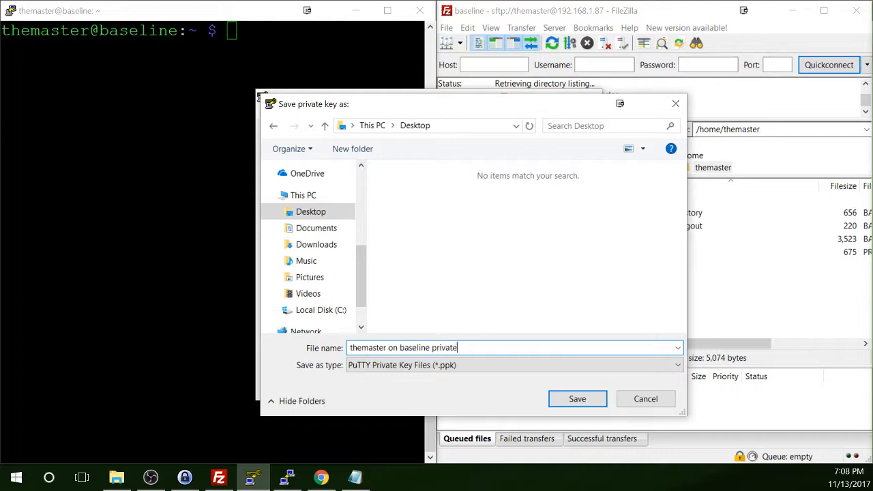
pyautogui.write('key')
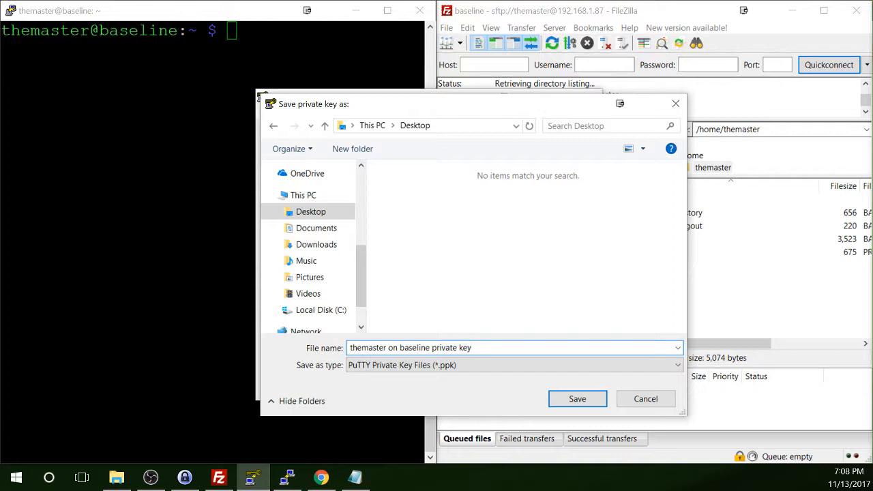
pyautogui.click(577, 399)
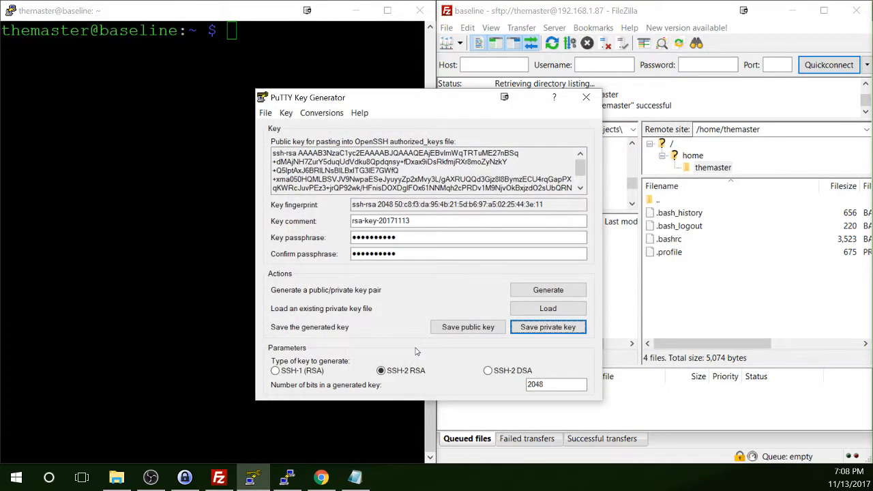
# Step: Save the public key to the Desktop as 'themaster on baseline public key'
pyautogui.click(467, 328)
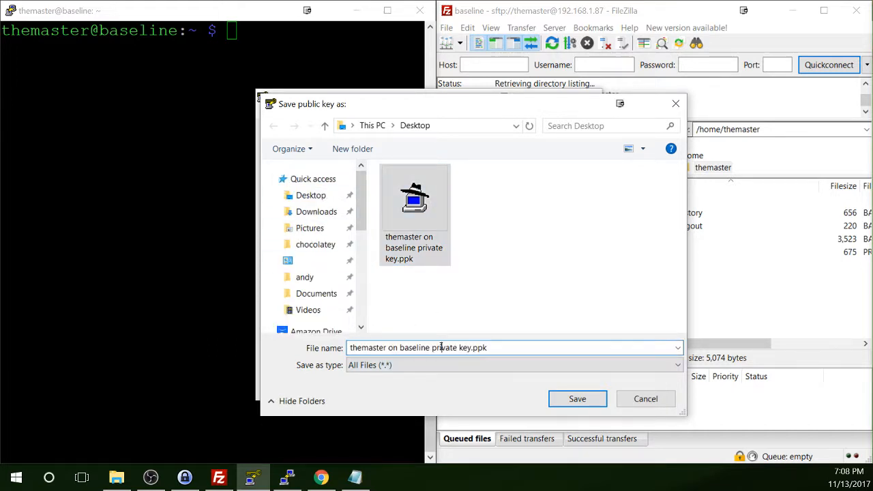
pyautogui.doubleClick(445, 348)
pyautogui.write('ublic')
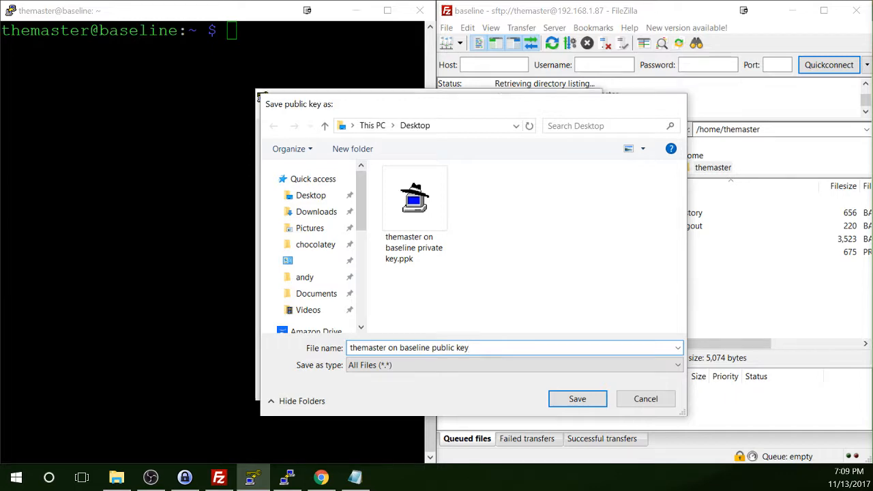
pyautogui.click(578, 398)
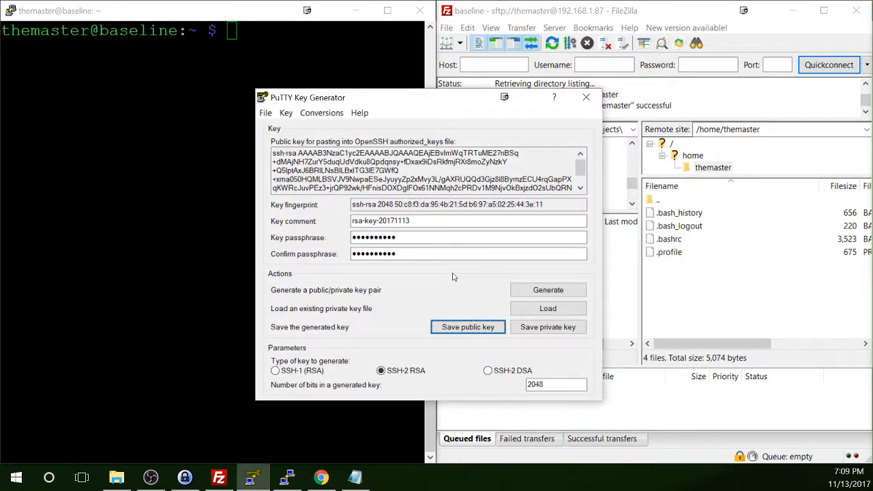
pyautogui.moveTo(448, 275)
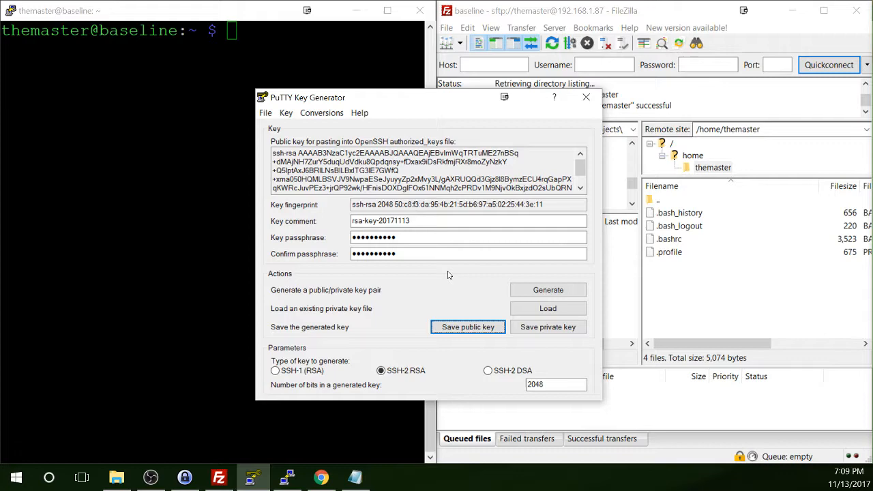
pyautogui.moveTo(448, 282)
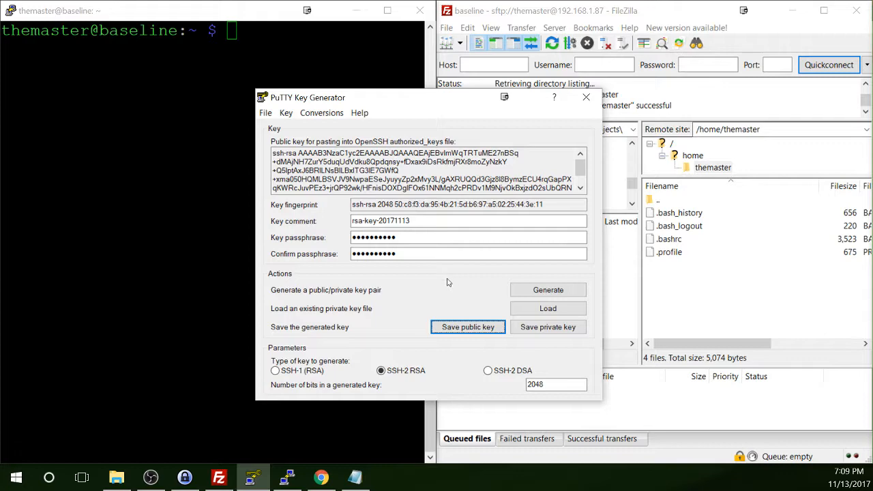
pyautogui.moveTo(376, 106)
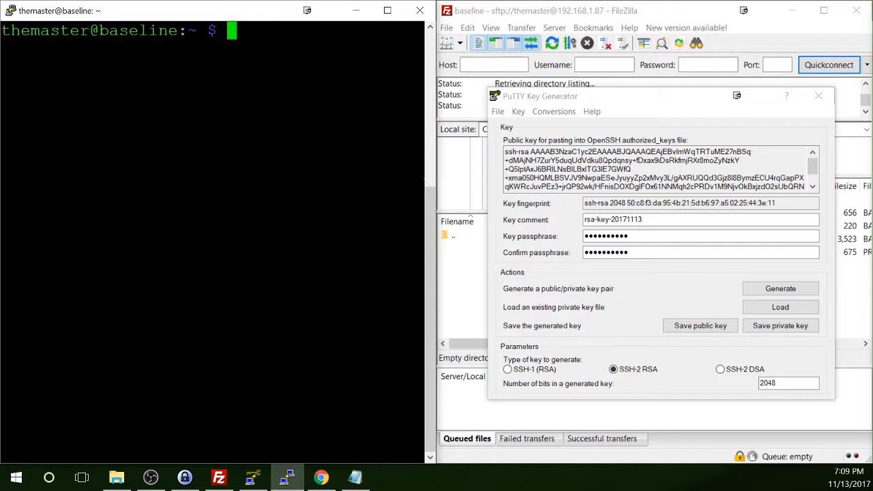
# Step: Confirm the home directory with pwd and create a .ssh folder with mkdir
pyautogui.write('pw')
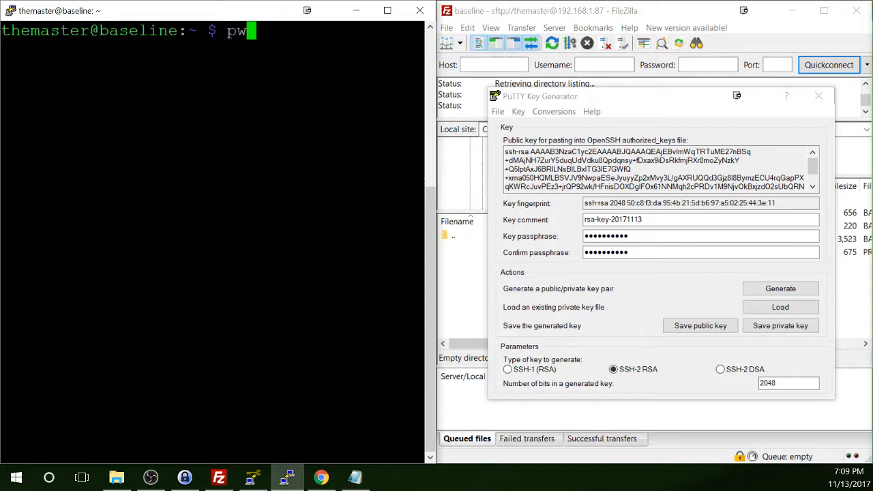
pyautogui.press('Return')
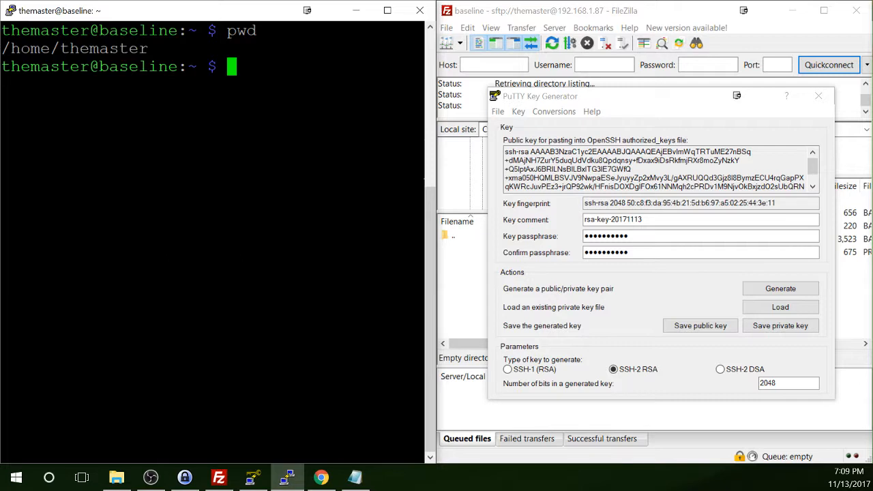
pyautogui.write('m')
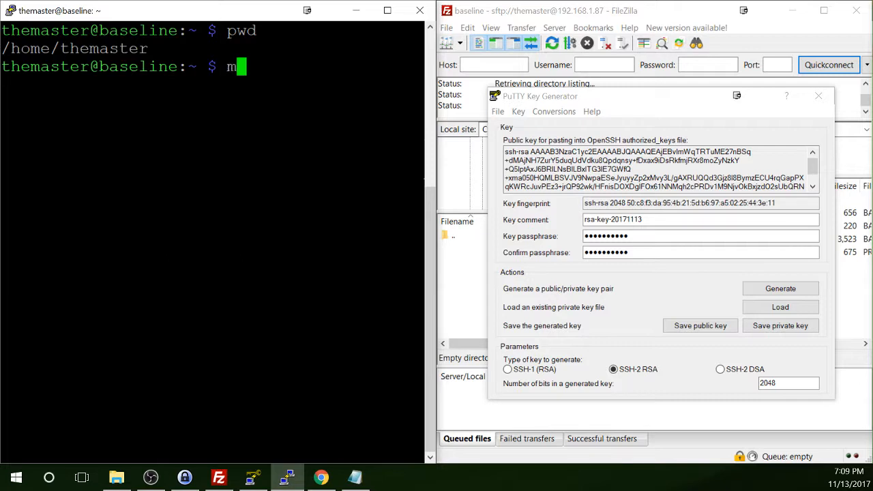
pyautogui.write('kd')
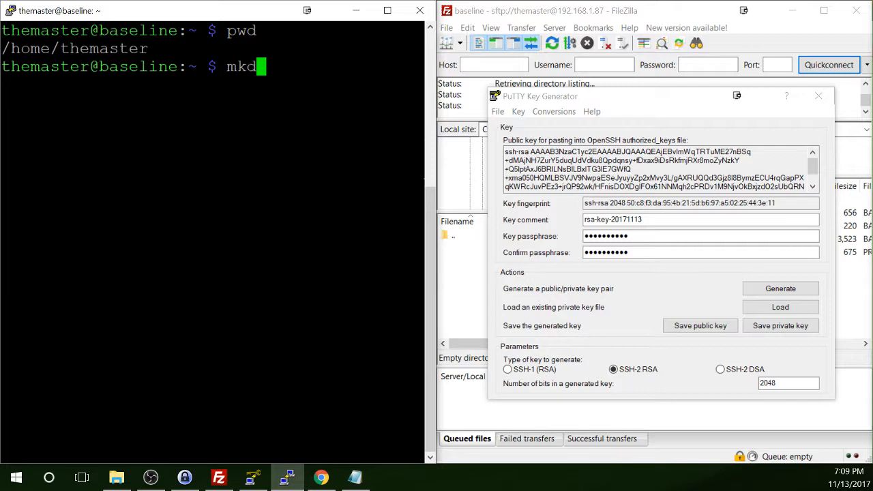
pyautogui.write('ir .ssh')
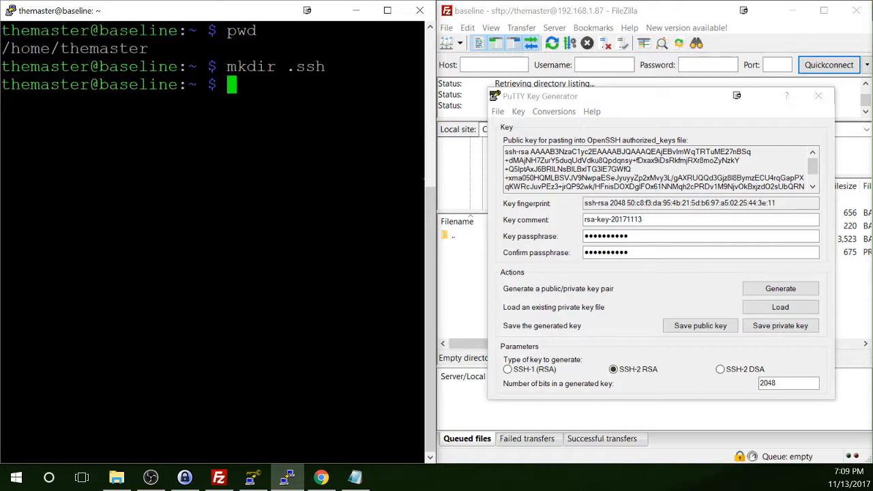
# Step: List the directory with ls -a to verify .ssh, then cd into .ssh
pyautogui.write('ls -a')
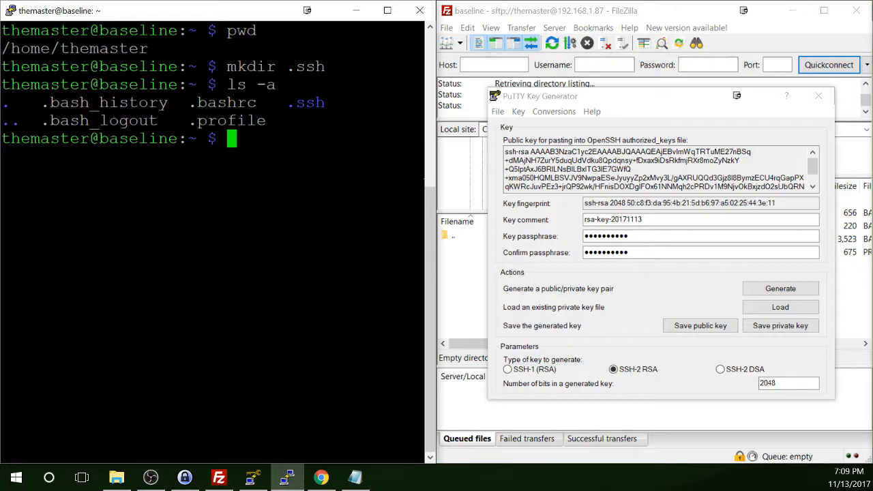
pyautogui.write('cd .ss')
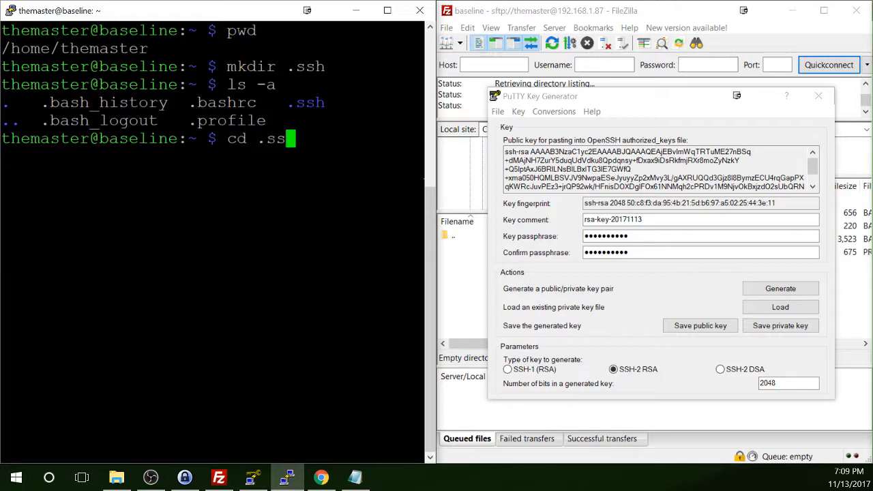
pyautogui.write('h')
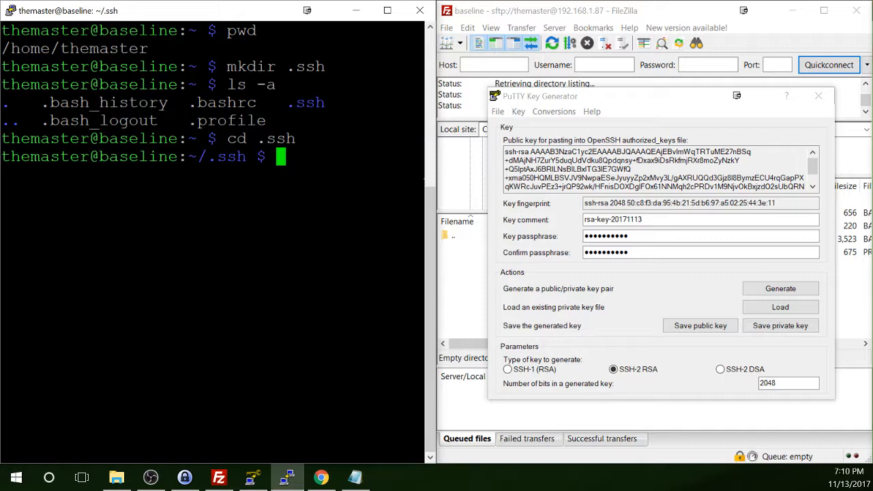
# Step: Create authorized_keys in nano with the ssh-rsa public key pasted in, and save it
pyautogui.write('nano autho')
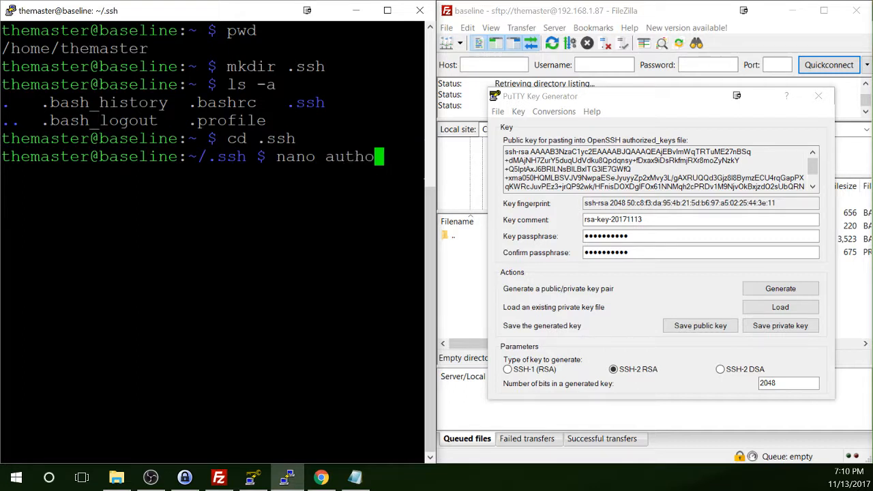
pyautogui.write('rized_key')
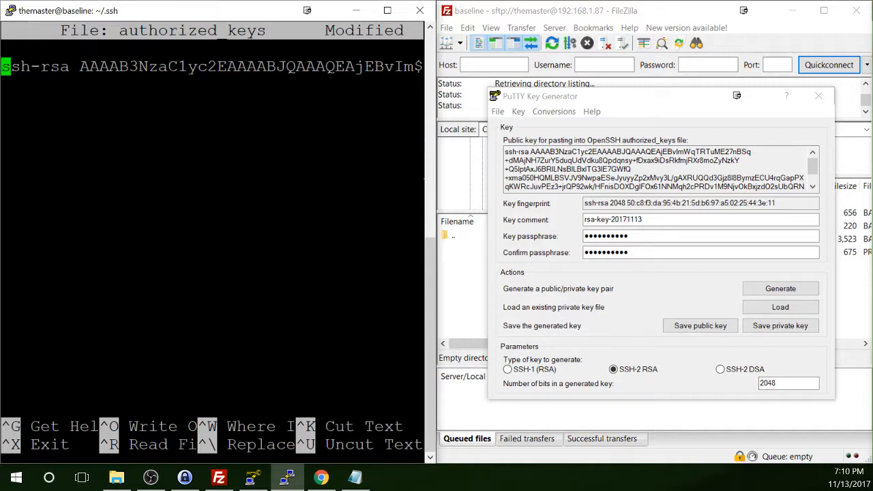
pyautogui.press('ctrl+x')
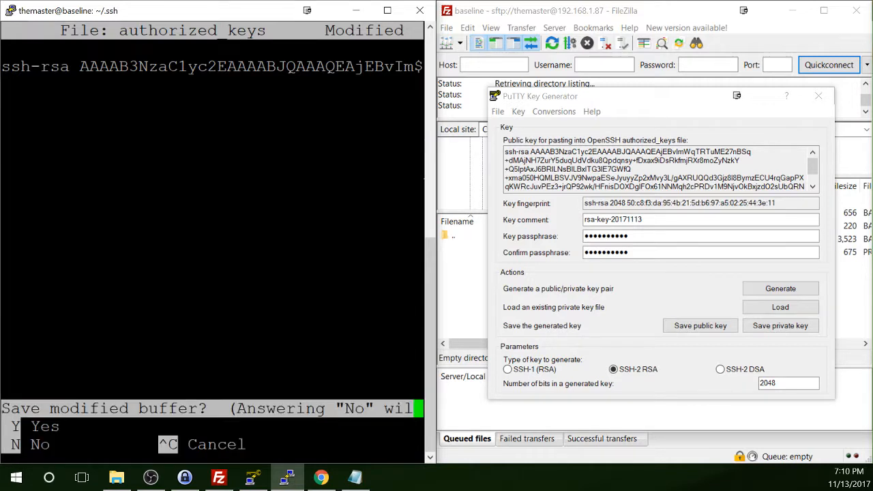
pyautogui.press('y')
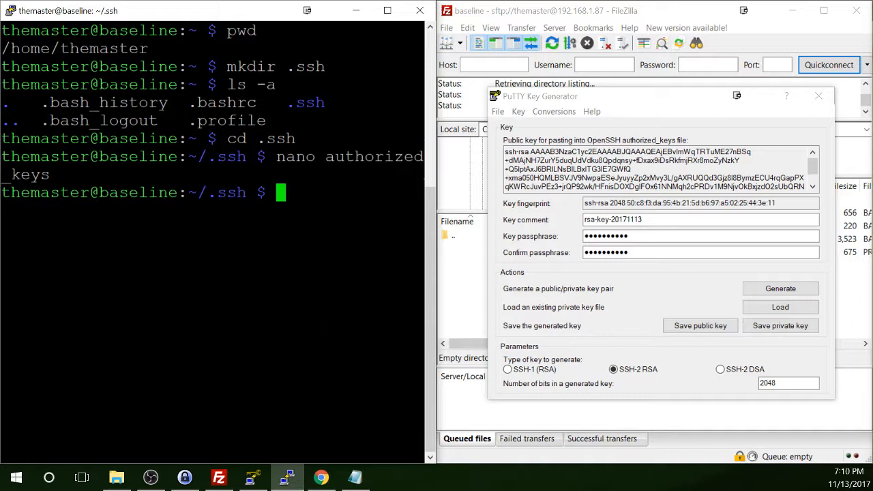
# Step: List .ssh to confirm authorized_keys exists, then chmod it to 644
pyautogui.write('ls -a')
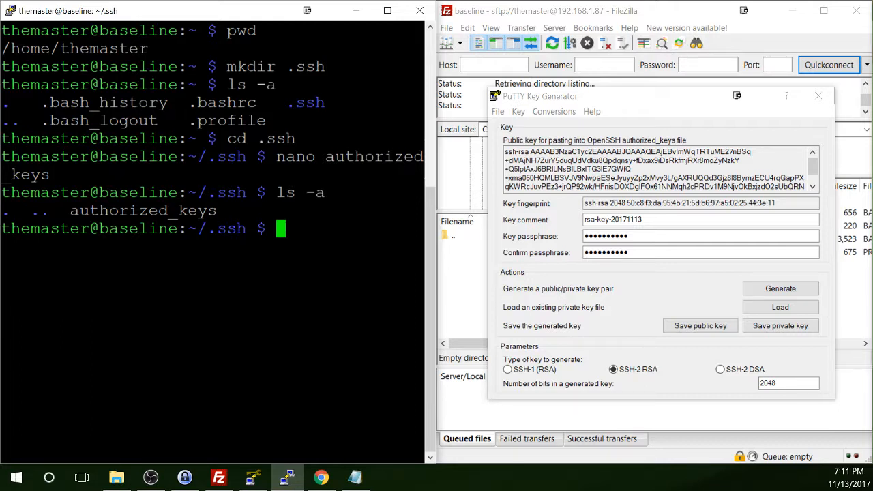
pyautogui.write('ch')
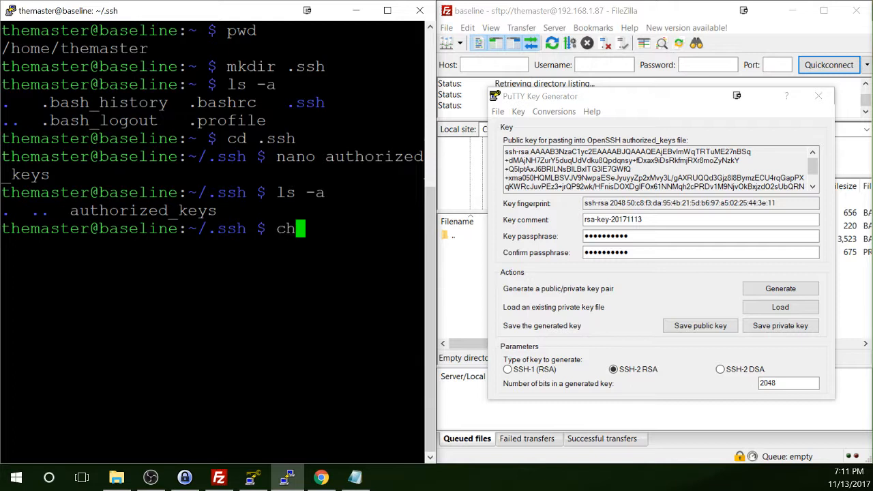
pyautogui.write('mod')
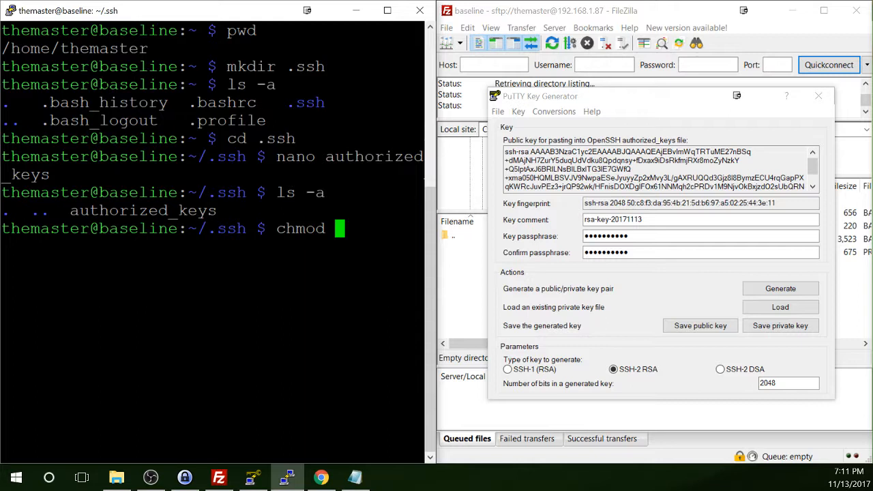
pyautogui.write('644 authorized_key')
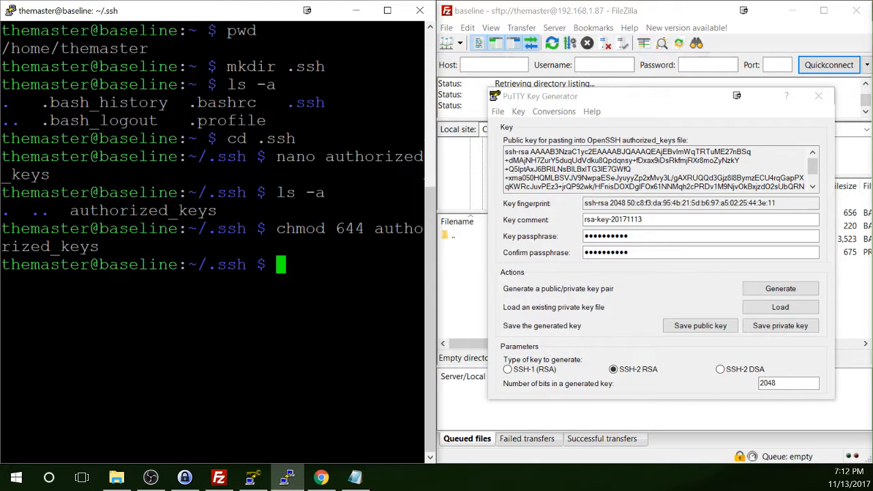
# Step: Run sudo nano /etc/ssh/sshd_config to edit the SSH daemon configuration
pyautogui.write('sudo')
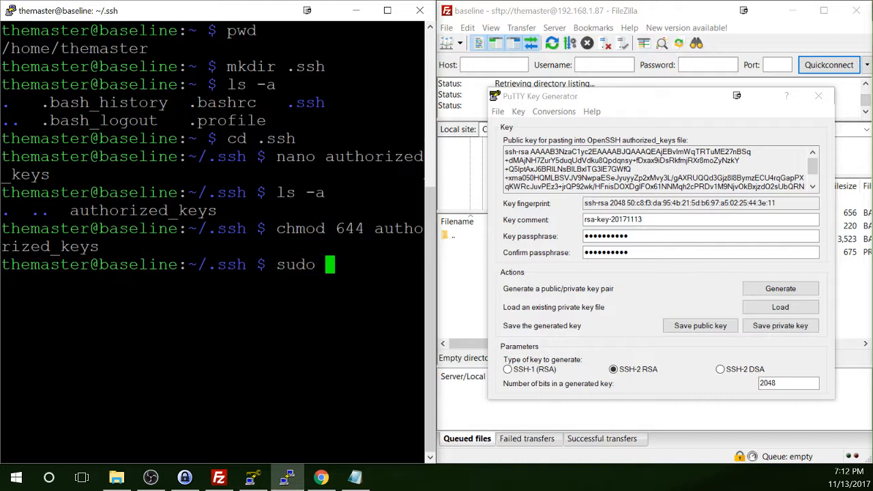
pyautogui.write('nano /')
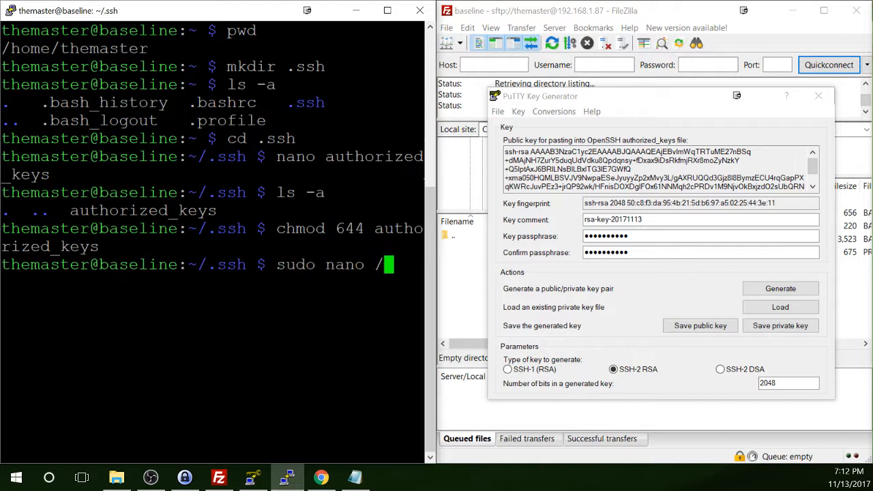
pyautogui.write('e')
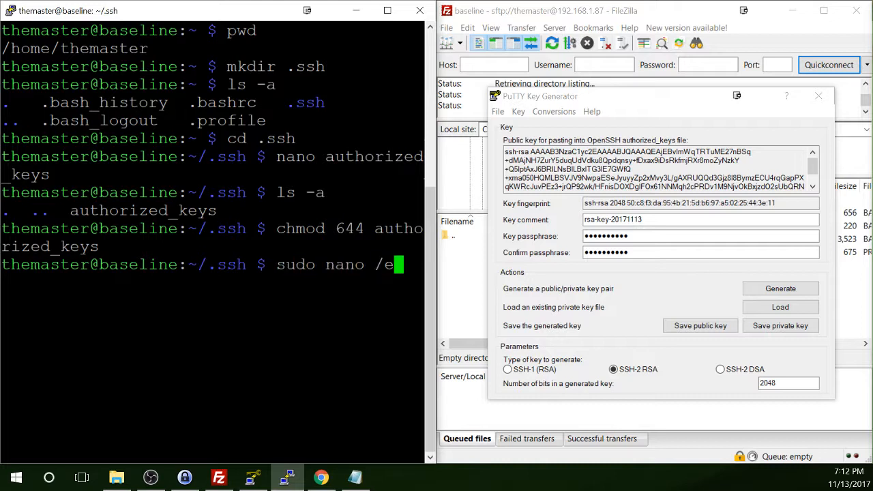
pyautogui.write('tc/s')
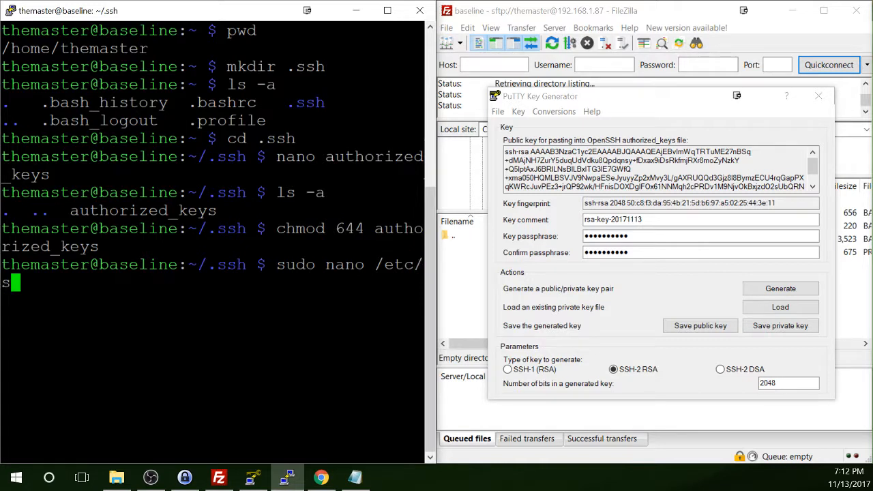
pyautogui.write('sh/s')
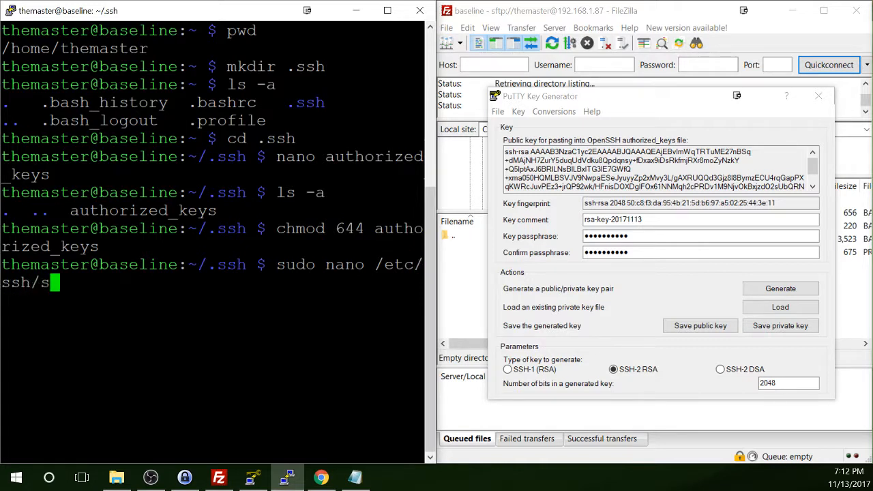
pyautogui.write('hd')
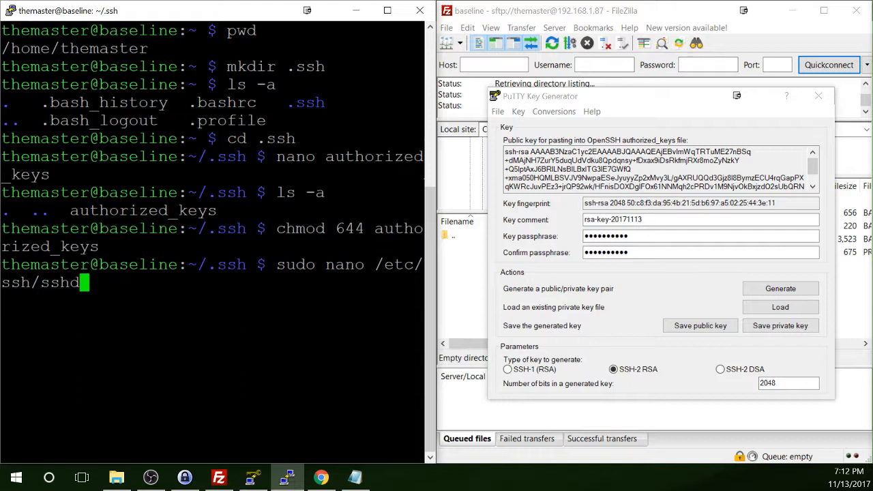
pyautogui.write('_config')
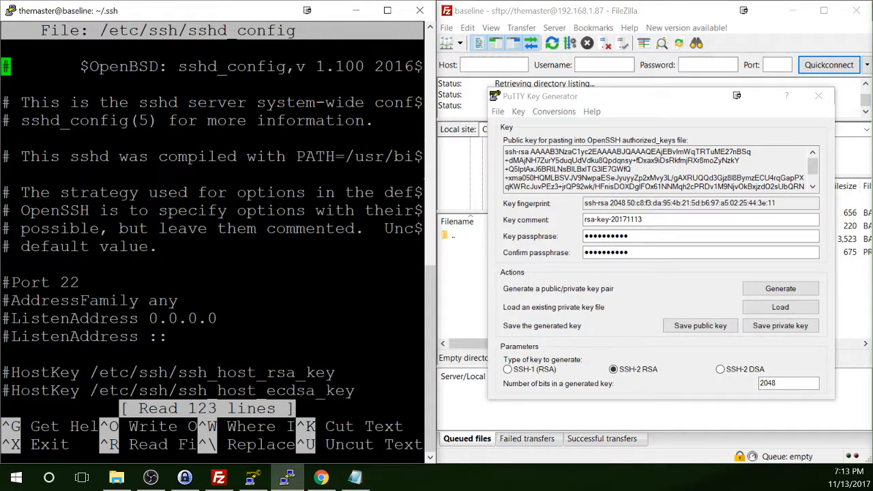
# Step: Search the config file for PasswordAuthentication and jump to that setting
pyautogui.press('ctrl+w')
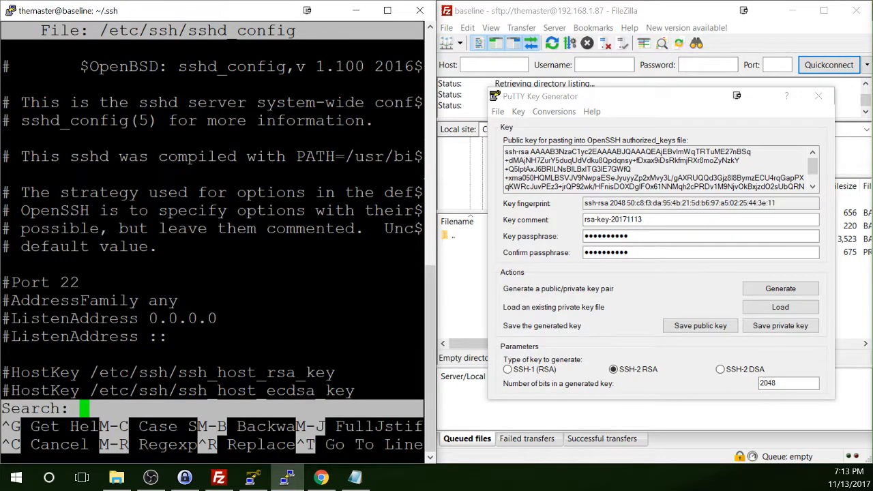
pyautogui.write('PasswordA')
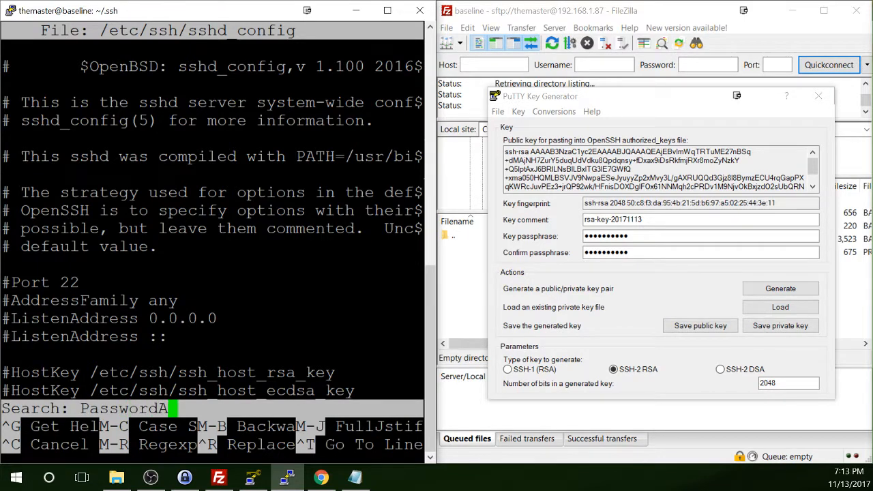
pyautogui.write('uthentication')
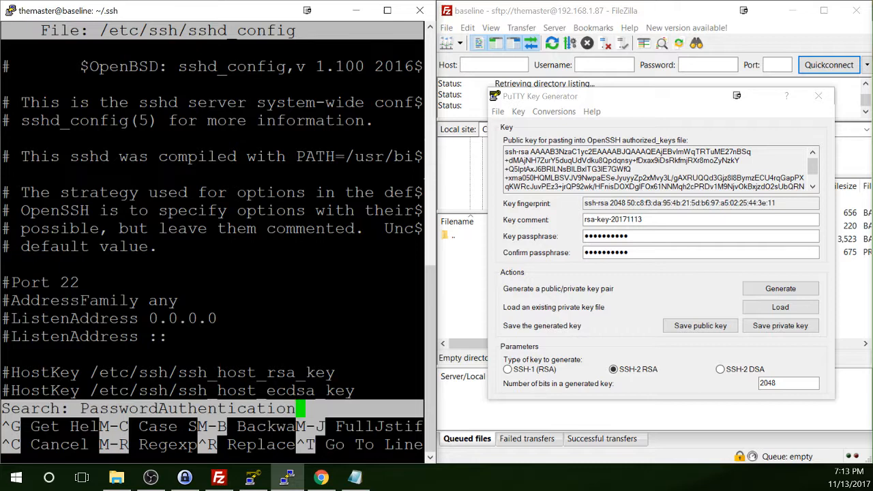
pyautogui.press('Enter')
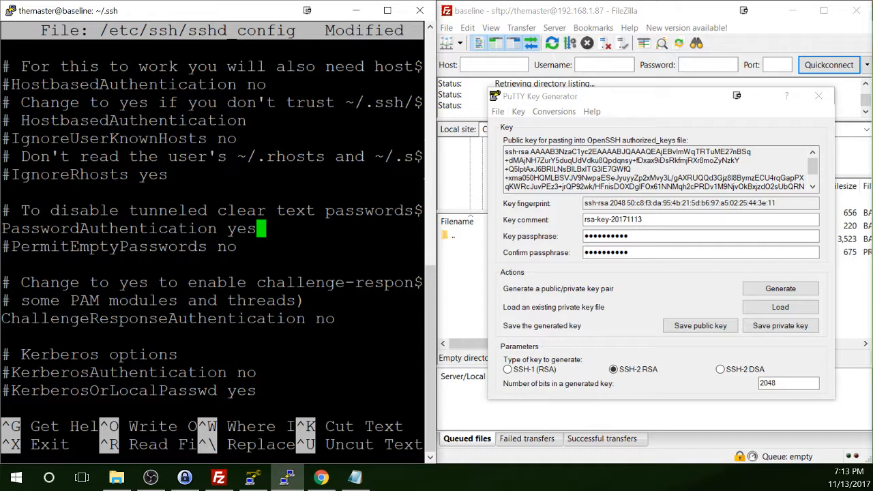
# Step: Change PasswordAuthentication to no and uncomment the PermitEmptyPasswords no line
pyautogui.press('BackSpace')
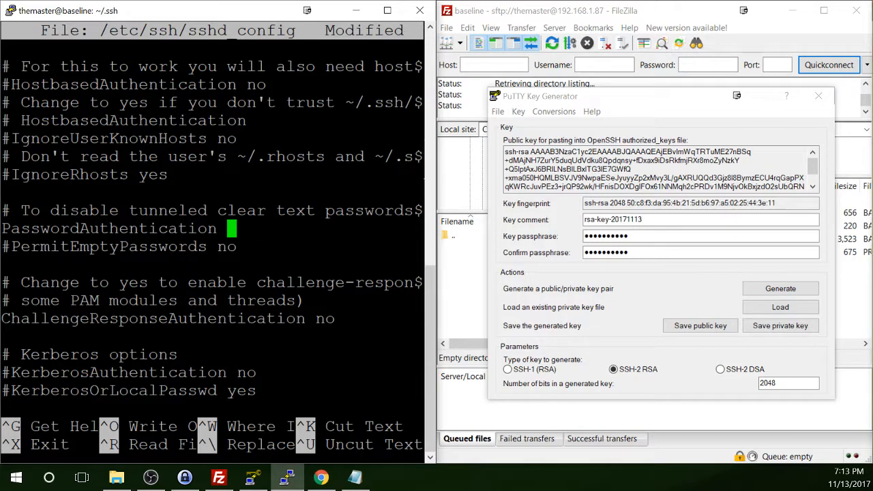
pyautogui.write('no')
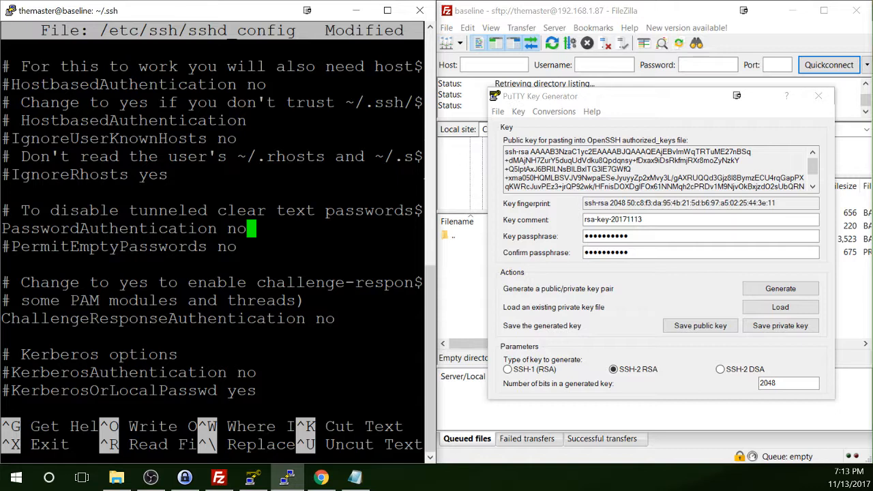
pyautogui.press('Down')
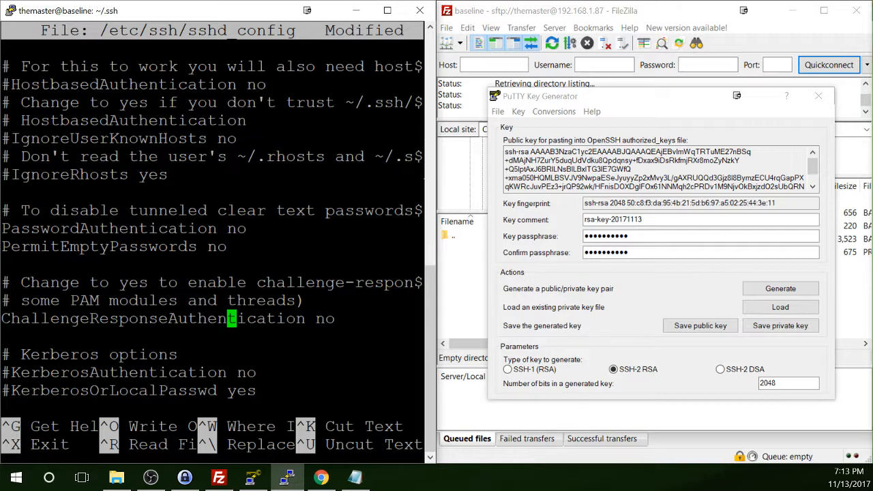
pyautogui.press('ctrl+w')
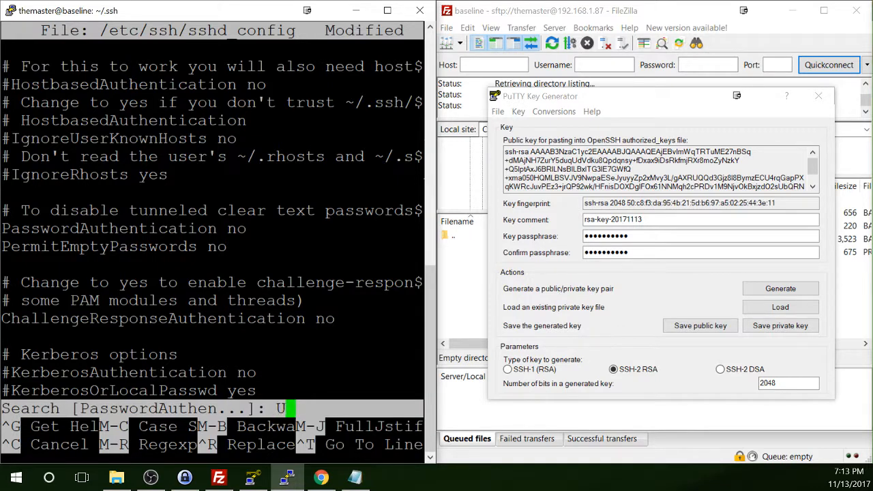
# Step: Change UsePAM from yes to no in sshd_config, save with nano and exit to the prompt
pyautogui.press('Enter')
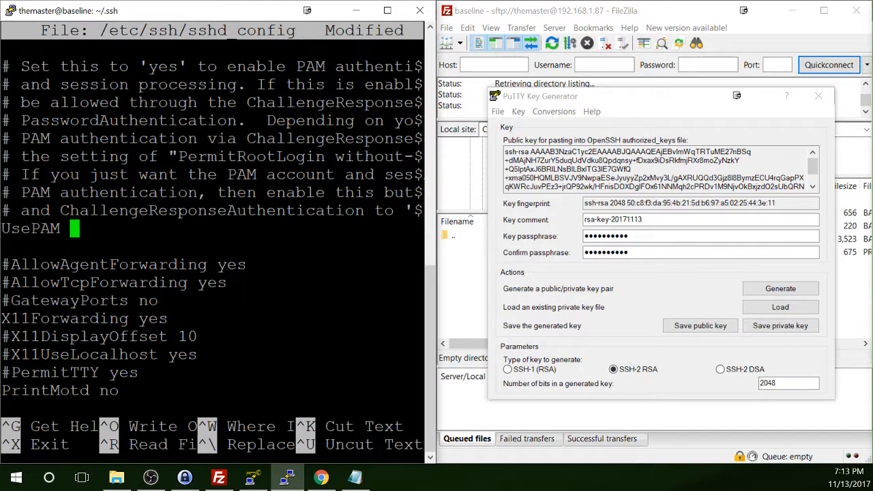
pyautogui.write('no')
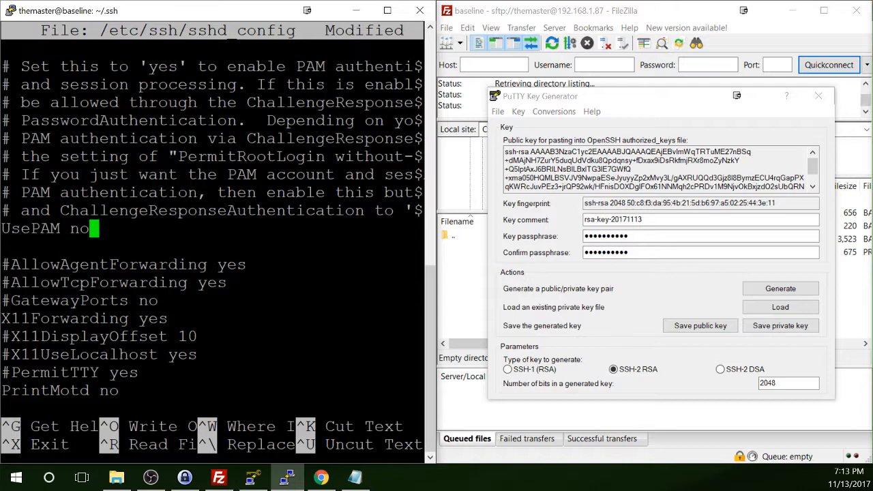
pyautogui.press('ctrl+x')
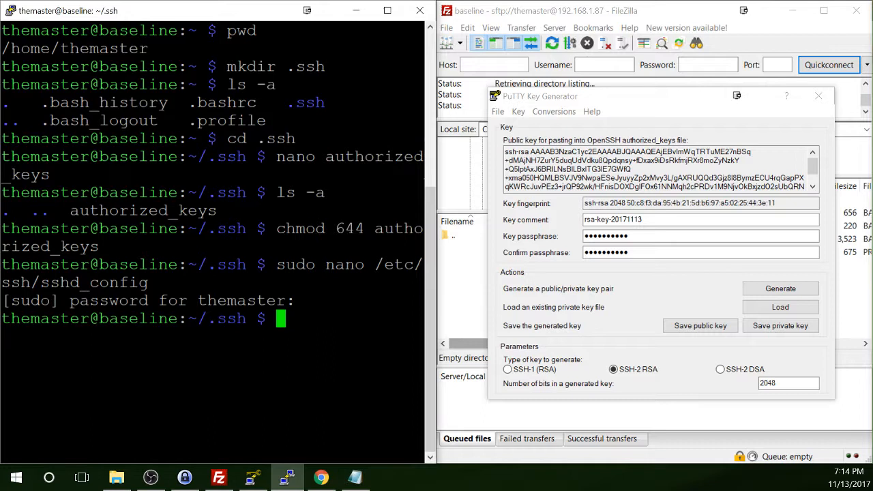
# Step: Run 'sudo service ssh reload' to apply the settings, then 'exit' to close the session
pyautogui.write('sudo')
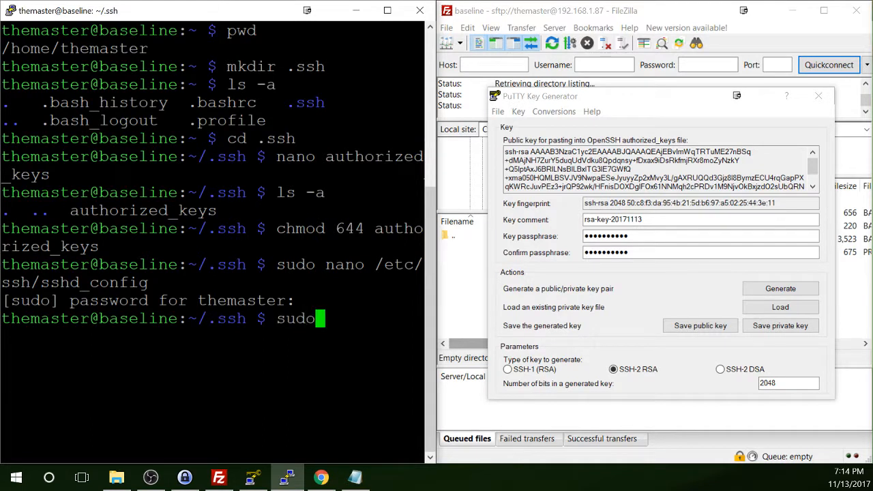
pyautogui.write('service')
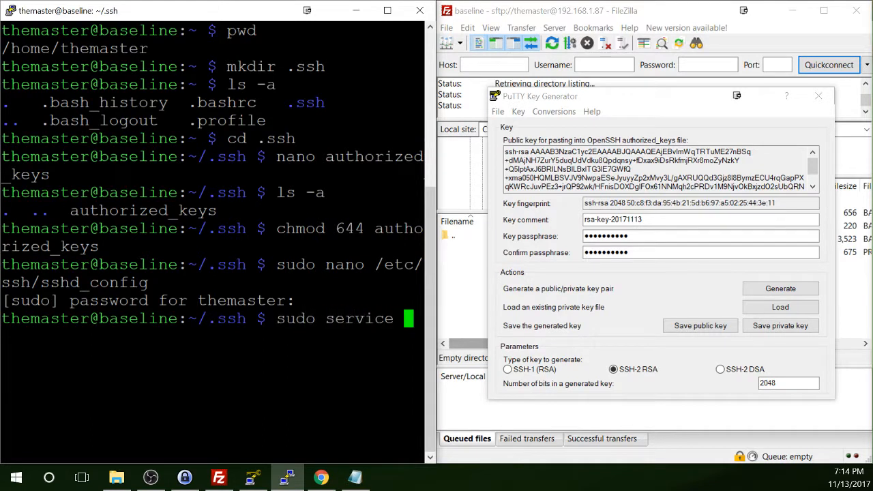
pyautogui.write('ssh')
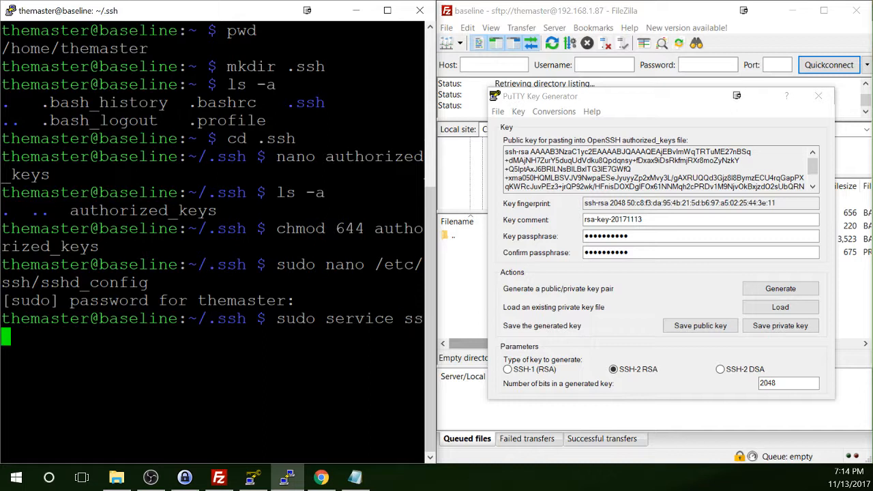
pyautogui.write('h')
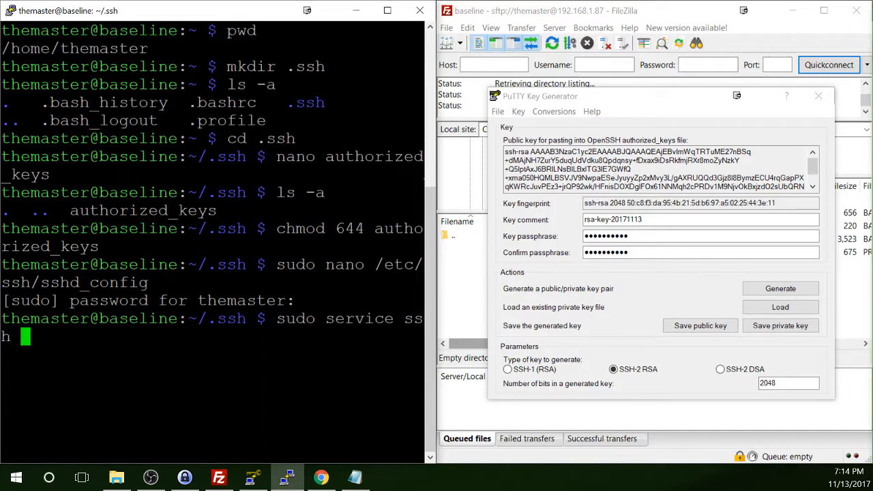
pyautogui.write('reload')
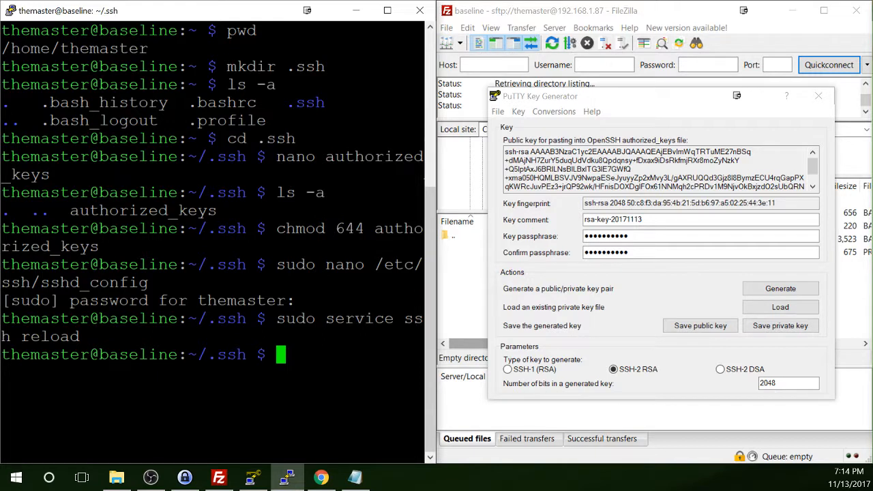
pyautogui.moveTo(420, 11)
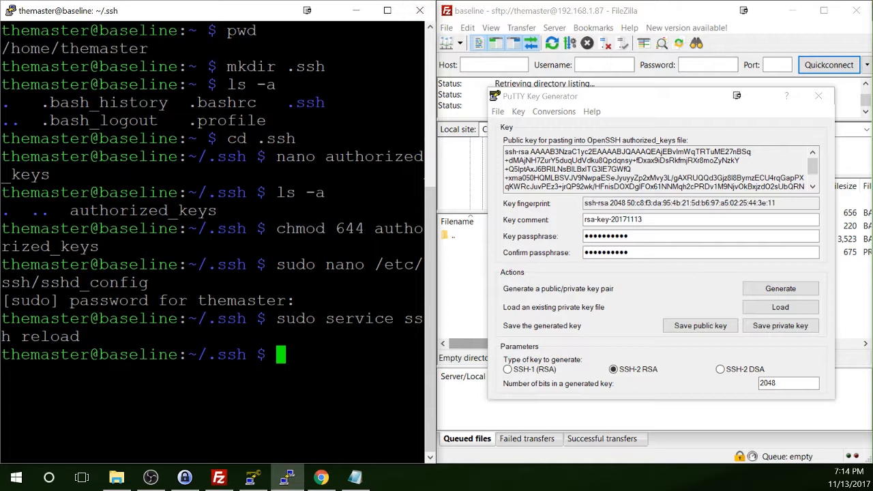
pyautogui.write('exit')
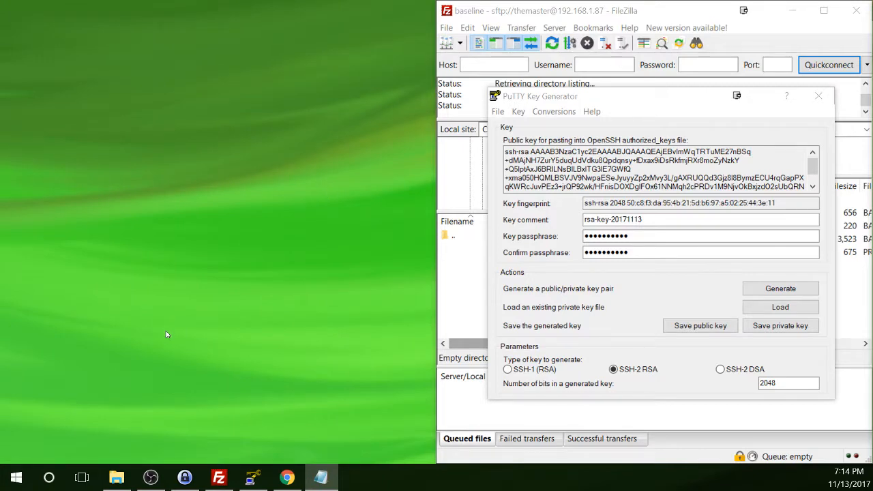
# Step: Load the saved 'baseline' session and show its Connection > SSH > Auth page
pyautogui.click(16, 478)
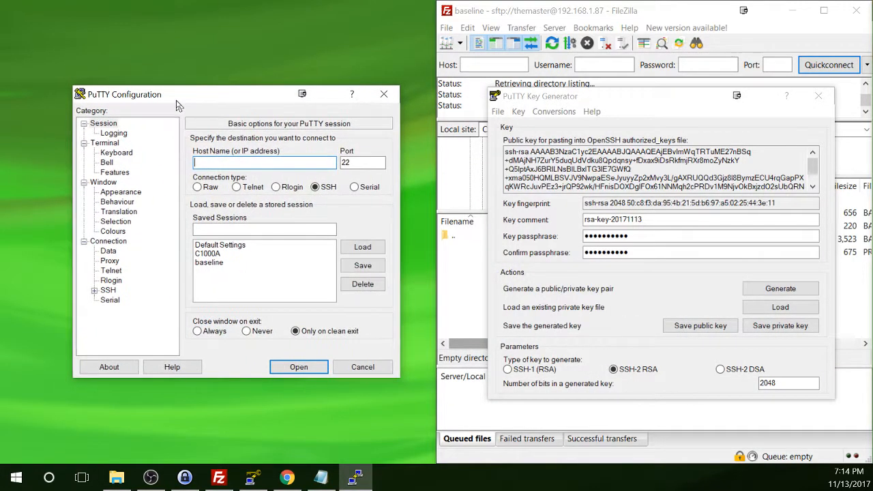
pyautogui.moveTo(207, 272)
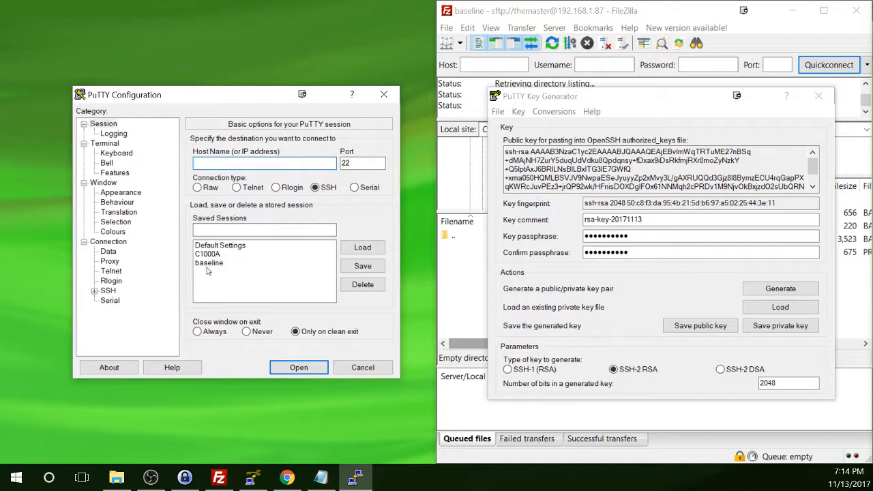
pyautogui.click(209, 262)
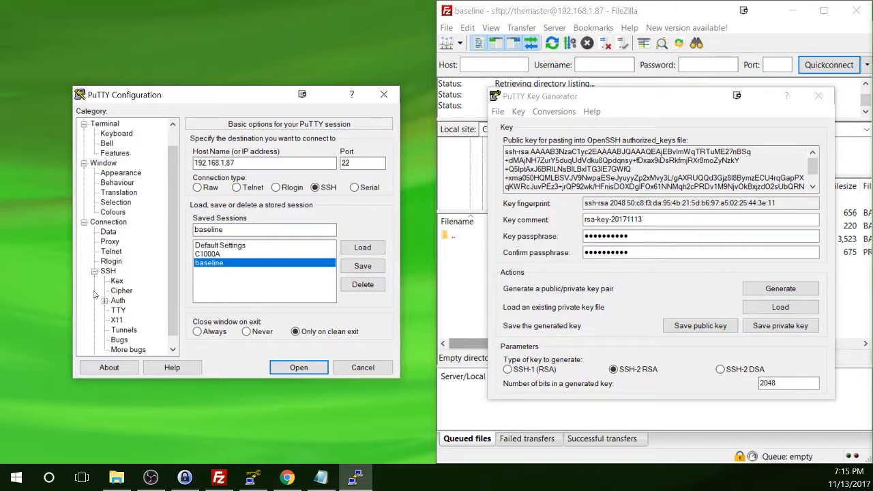
pyautogui.click(104, 300)
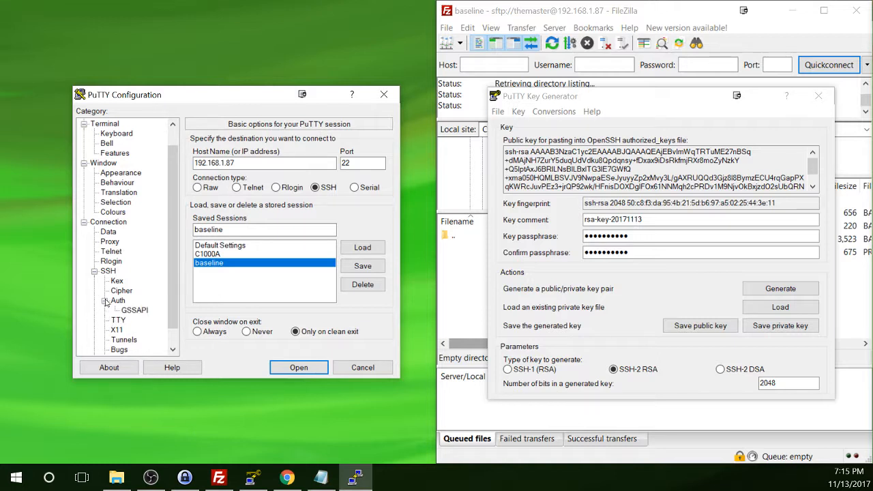
pyautogui.click(120, 300)
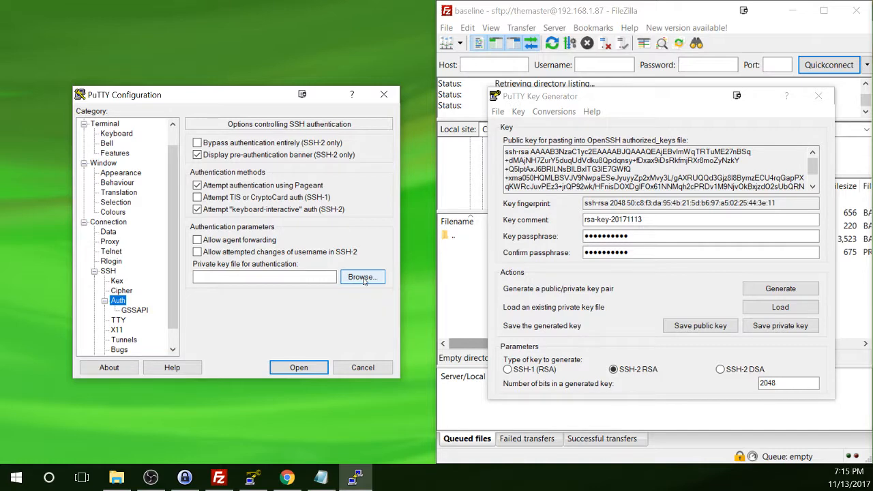
# Step: Set the baseline .ppk key on the Desktop as the private key for authentication
pyautogui.click(362, 276)
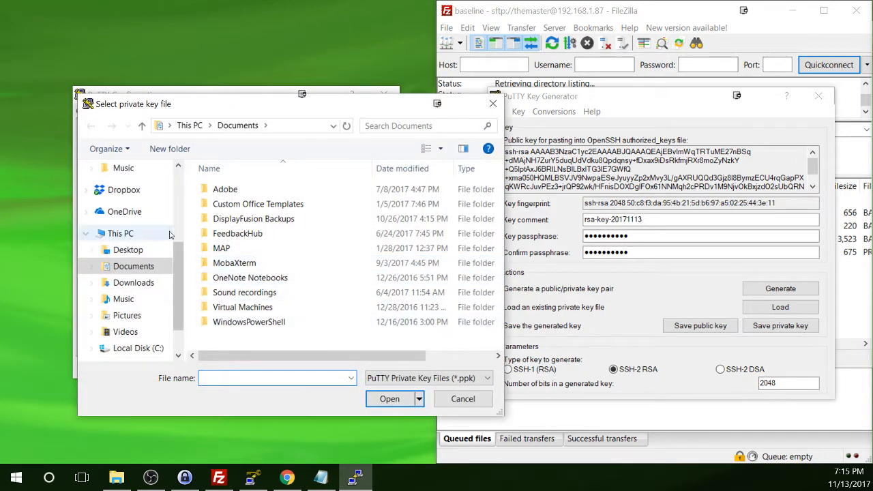
pyautogui.click(128, 250)
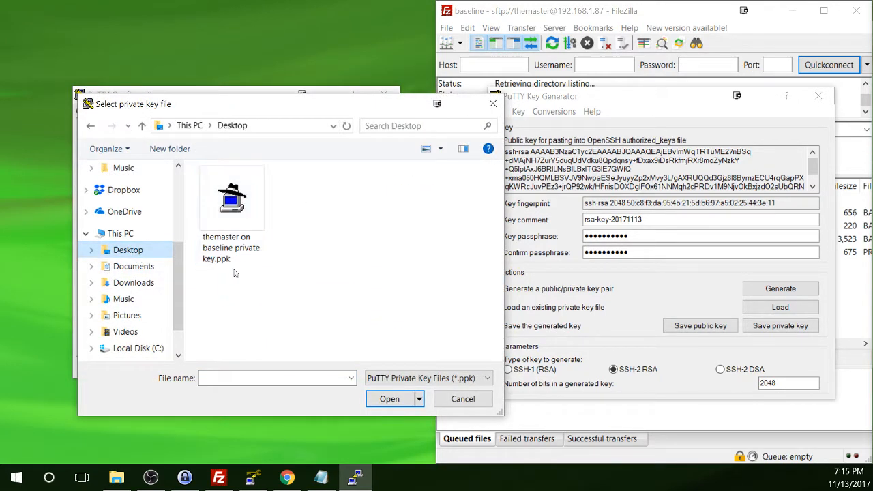
pyautogui.click(390, 398)
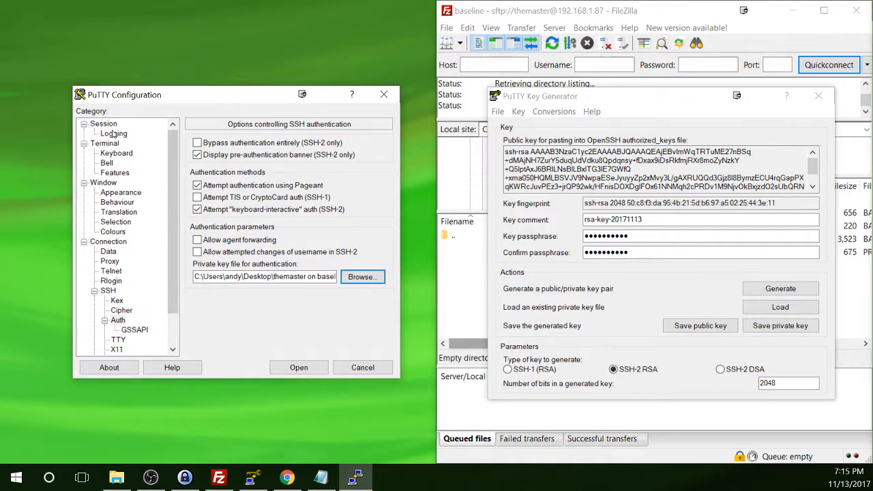
pyautogui.click(102, 122)
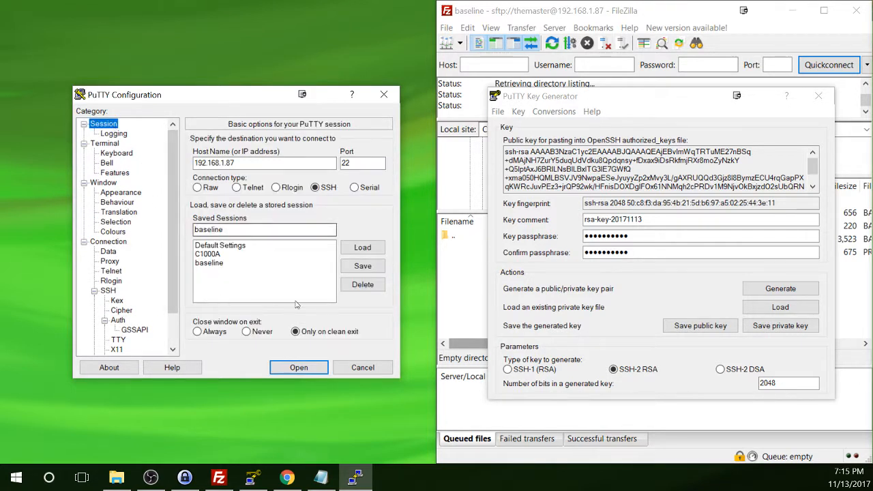
# Step: Save the baseline session and connect to the Pi at 192.168.1.87
pyautogui.click(363, 266)
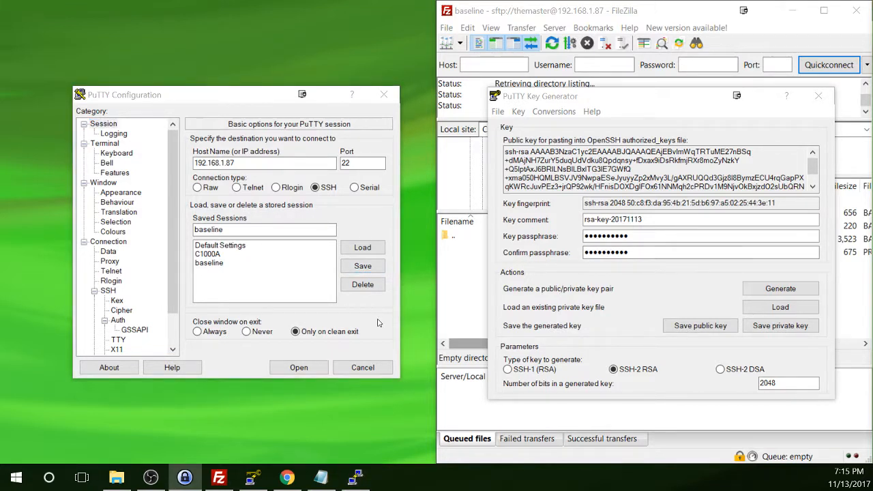
pyautogui.click(299, 367)
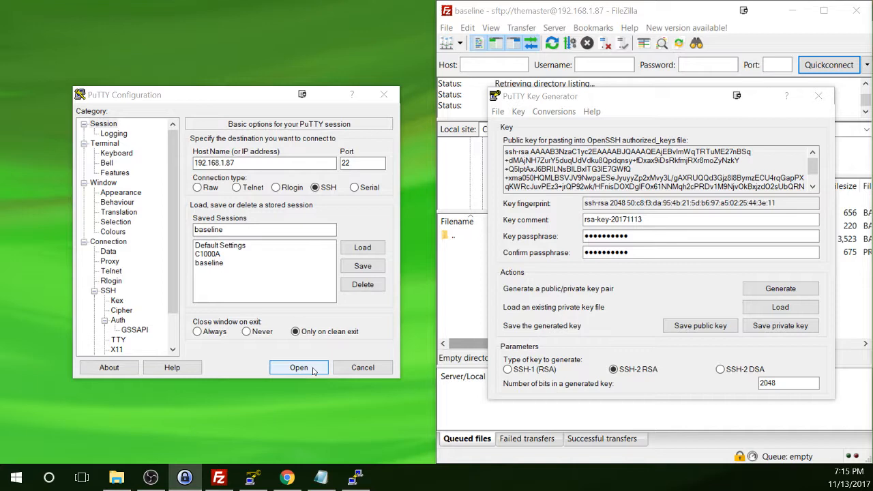
pyautogui.click(299, 369)
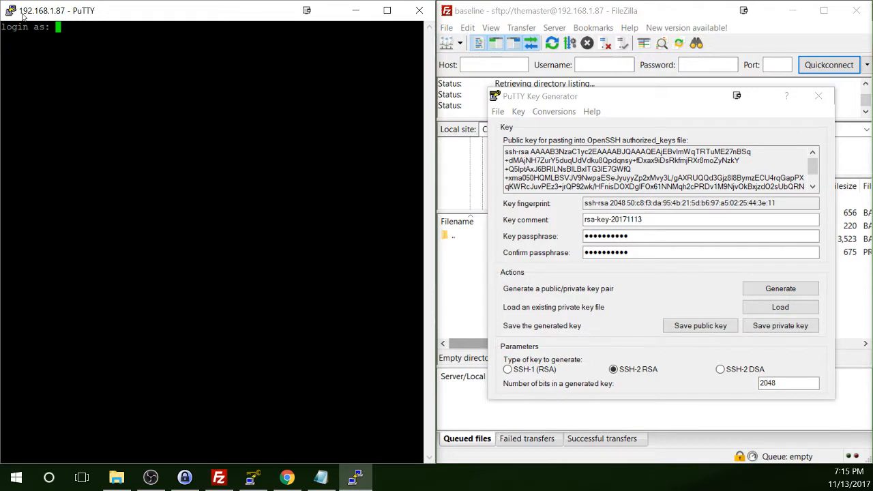
# Step: Log in as 'themaster' so the rsa-key-20171113 passphrase prompt appears
pyautogui.write('themaster')
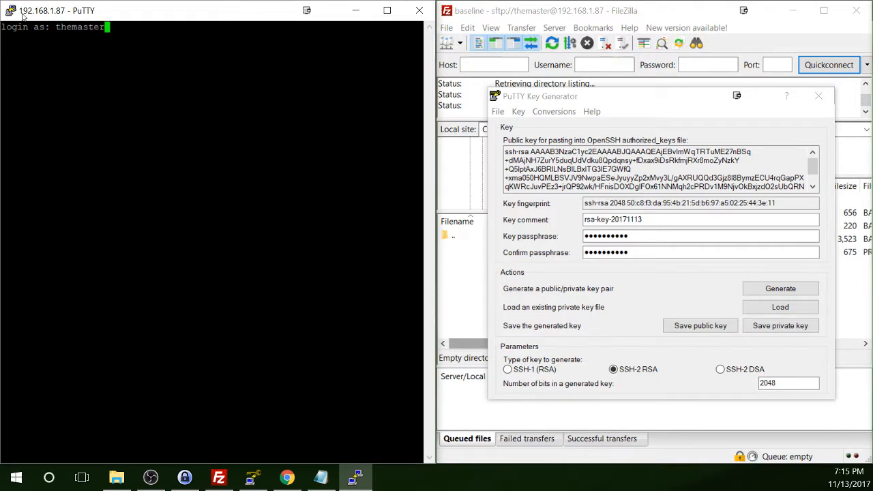
pyautogui.press('Return')
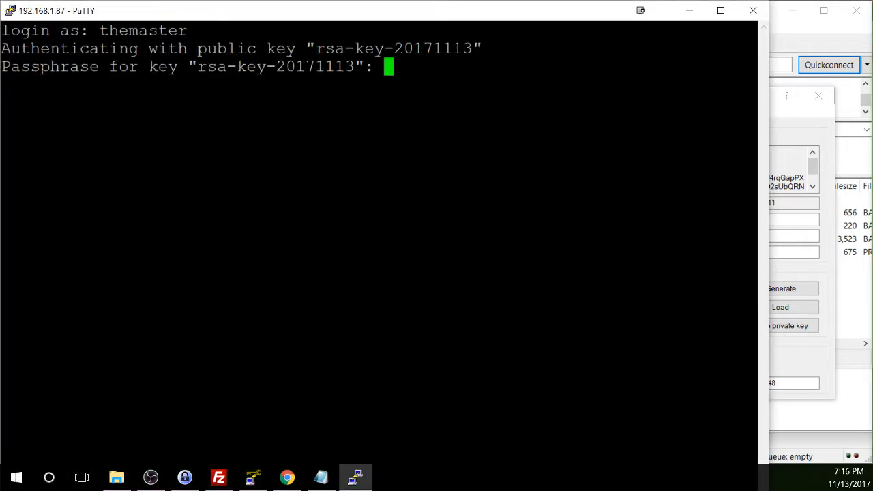
pyautogui.moveTo(490, 22)
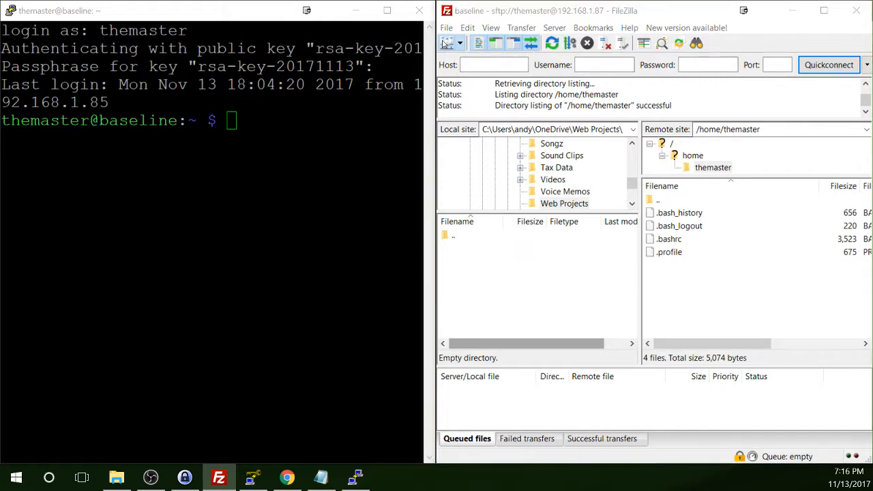
# Step: In Site Manager, set baseline's Logon Type to Key file with the Desktop .ppk and connect
pyautogui.click(446, 42)
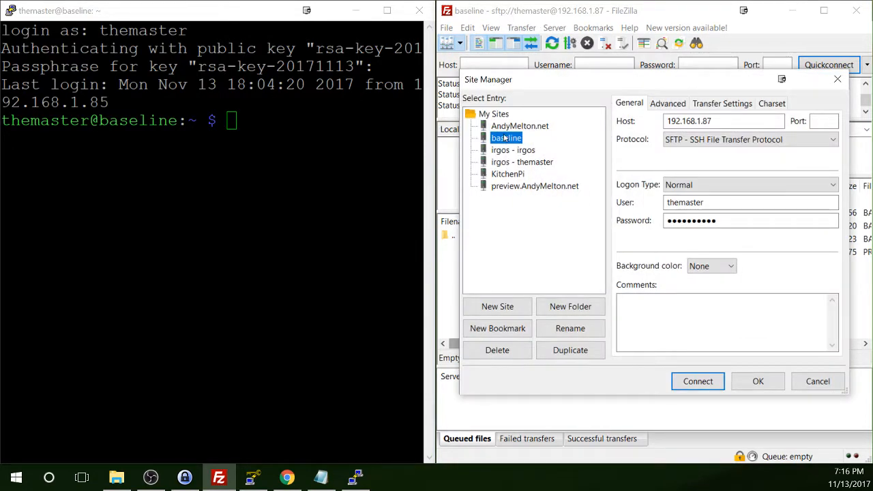
pyautogui.moveTo(593, 143)
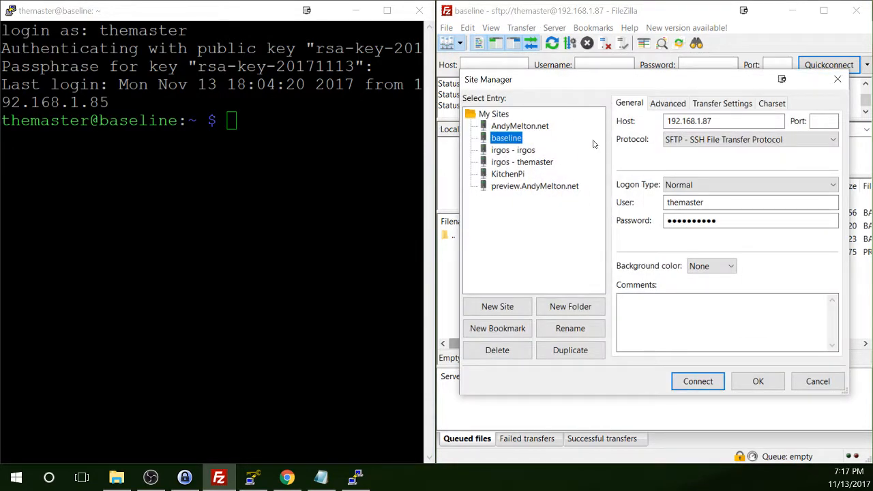
pyautogui.moveTo(629, 194)
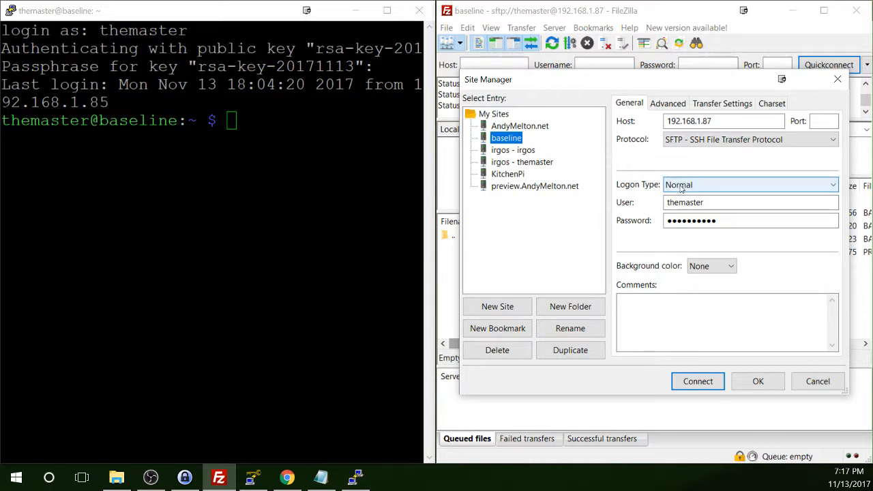
pyautogui.click(749, 184)
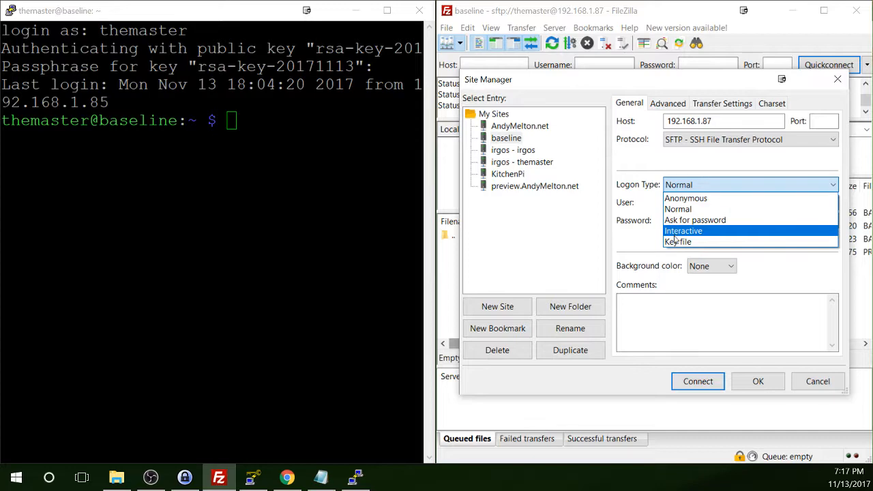
pyautogui.click(678, 242)
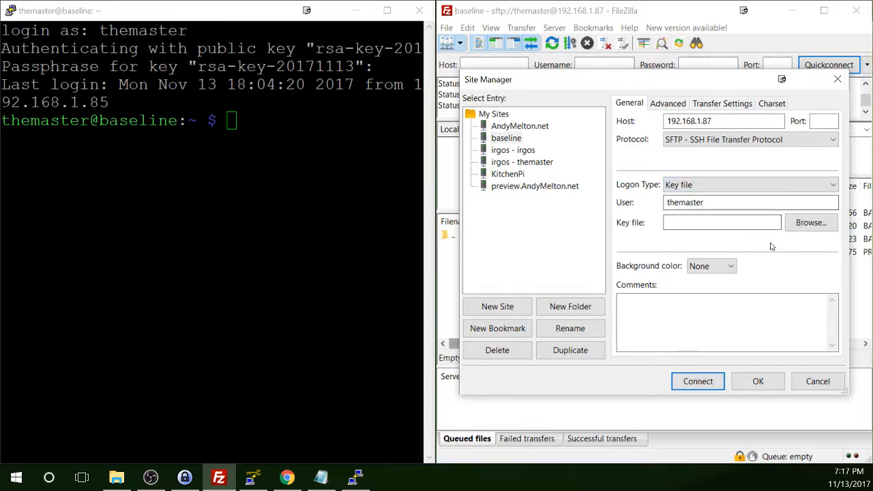
pyautogui.click(810, 222)
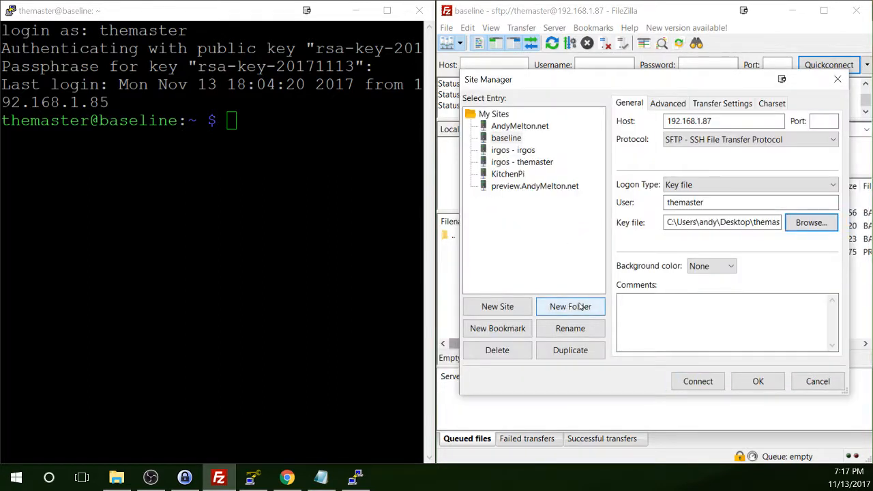
pyautogui.moveTo(570, 291)
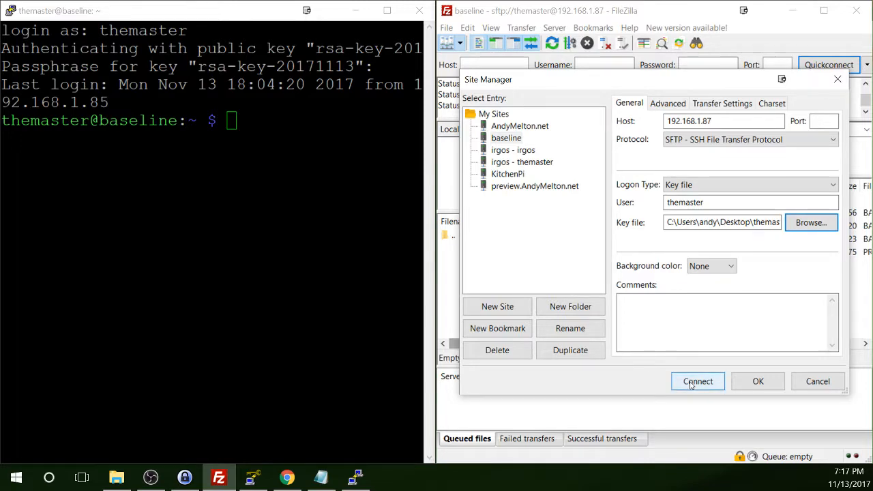
pyautogui.click(697, 382)
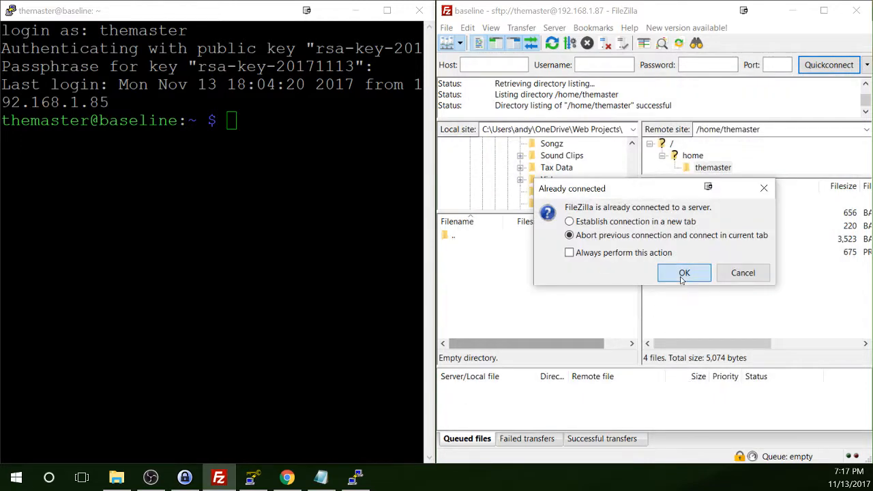
# Step: Replace the existing connection and submit the key passphrase, listing /home/themaster
pyautogui.click(683, 272)
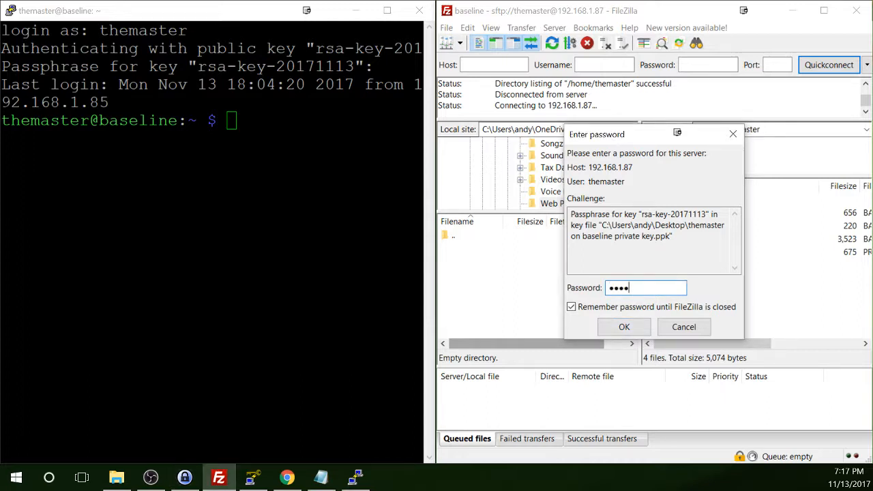
pyautogui.click(625, 328)
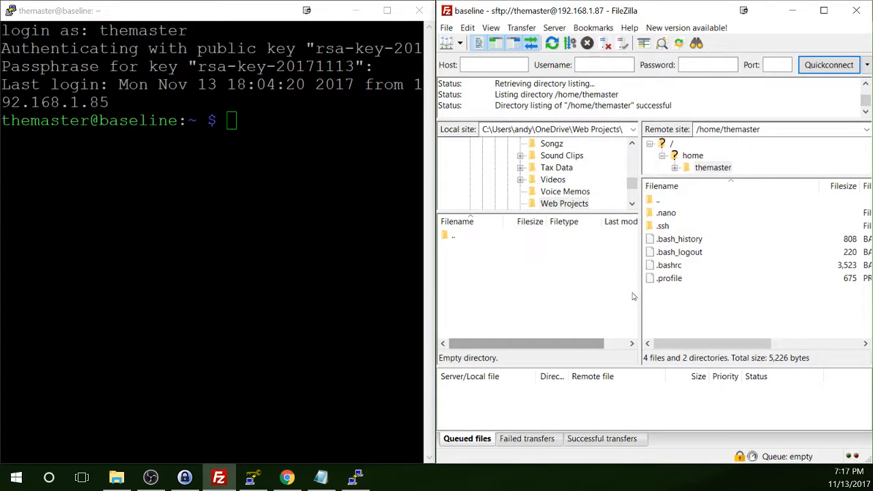
pyautogui.moveTo(740, 309)
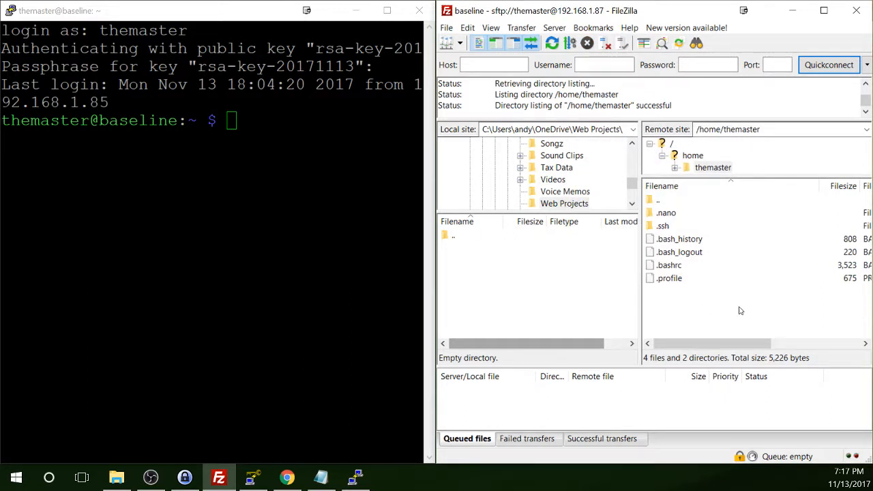